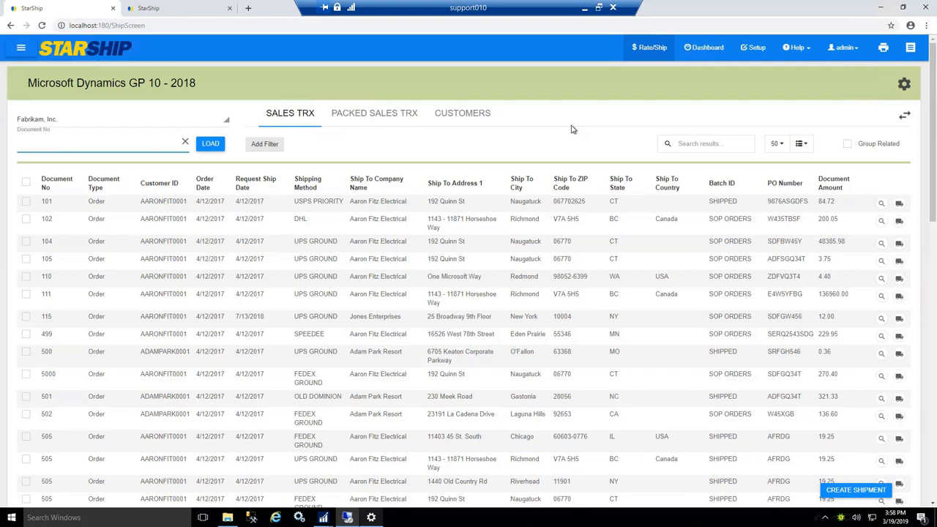
pyautogui.moveTo(151, 161)
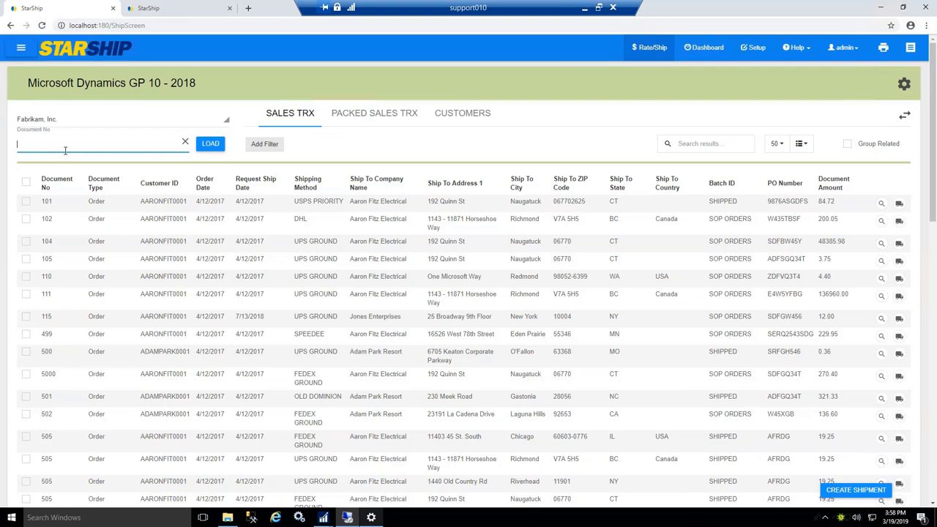
pyautogui.moveTo(640, 300)
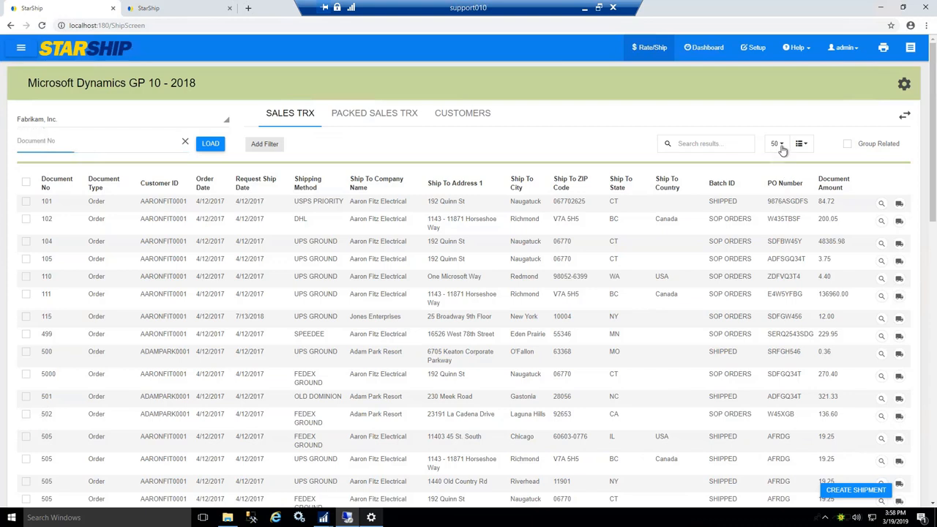
# - Show the rows-per-page choices and the column visibility list for the Fabrikam Sales TRX grid
pyautogui.click(774, 143)
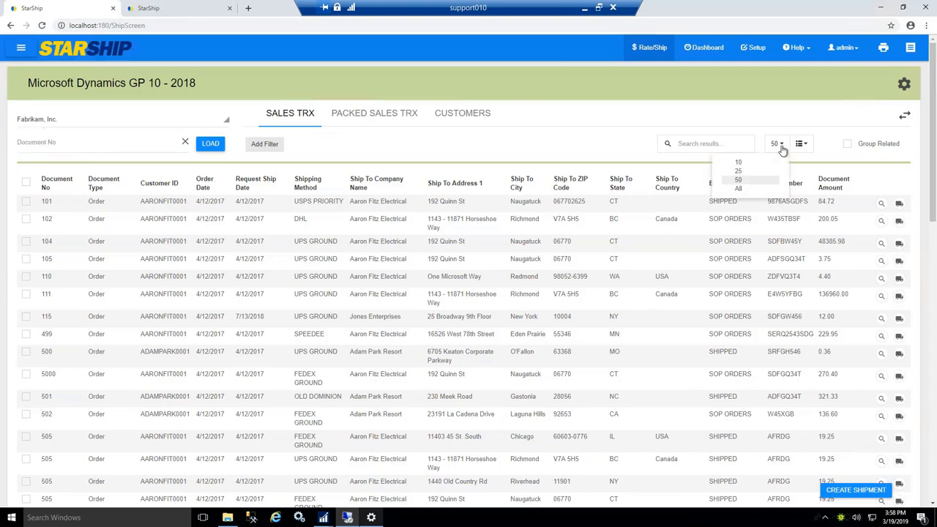
pyautogui.click(799, 143)
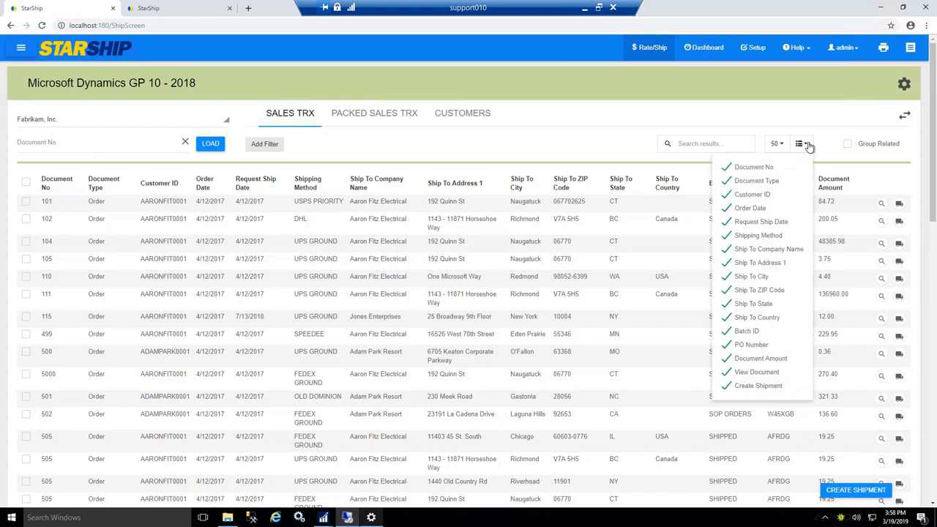
pyautogui.moveTo(779, 117)
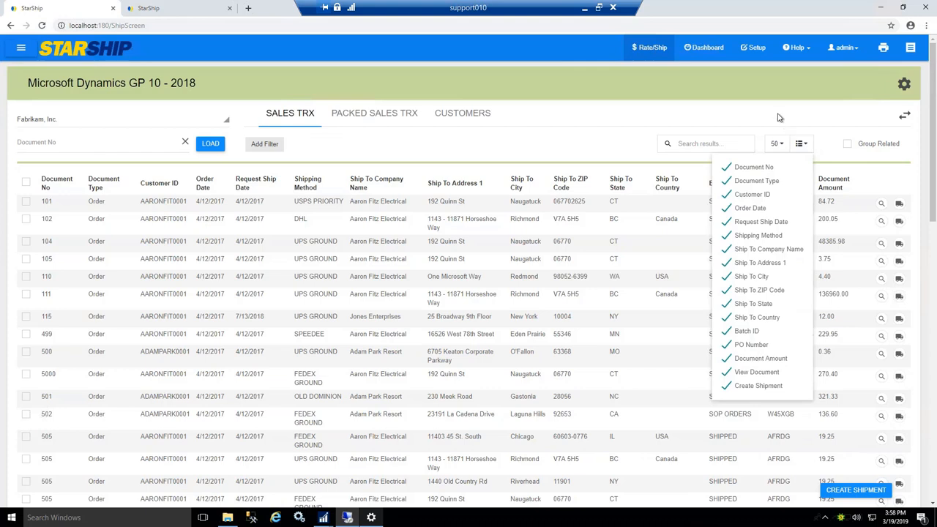
pyautogui.click(264, 143)
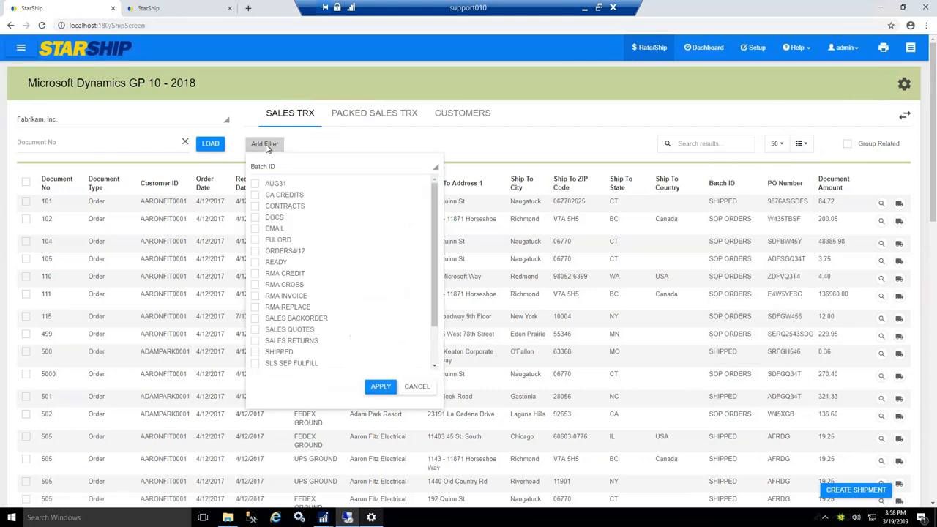
pyautogui.moveTo(436, 170)
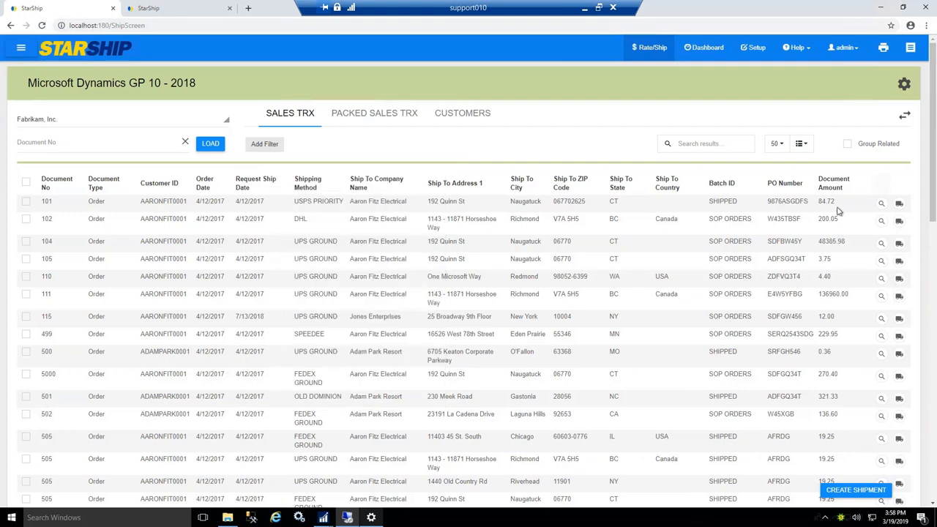
pyautogui.moveTo(889, 267)
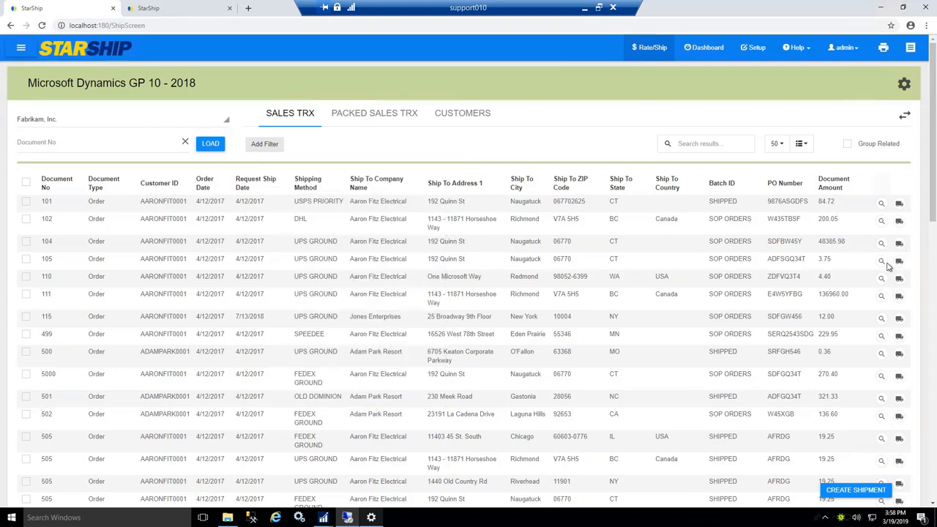
pyautogui.moveTo(899, 264)
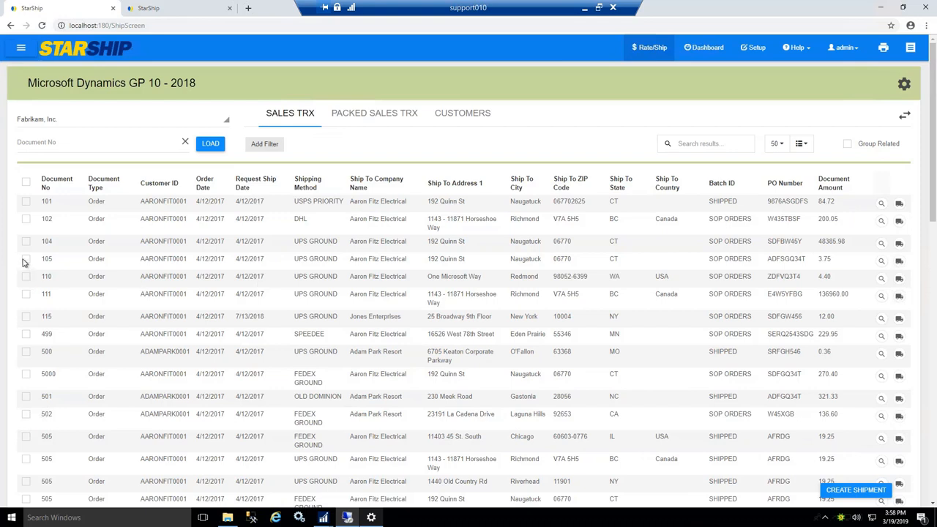
# - Create a UPS Ground parcel shipment from sales order 105 to Aaron Fitz Electrical
pyautogui.click(26, 258)
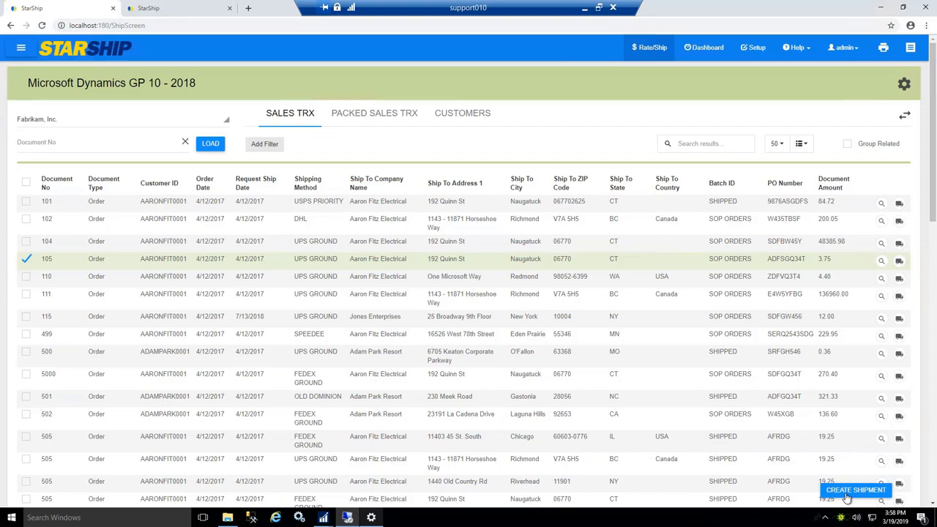
pyautogui.click(855, 489)
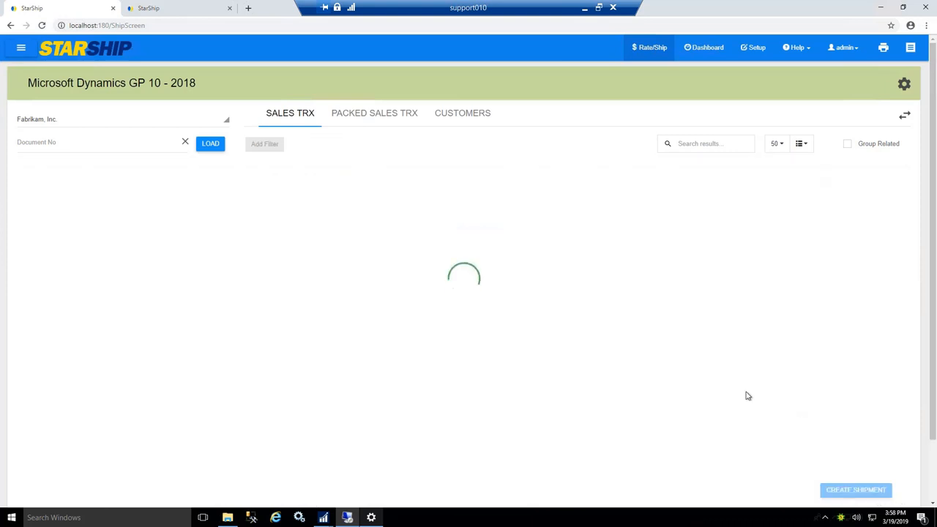
pyautogui.click(855, 490)
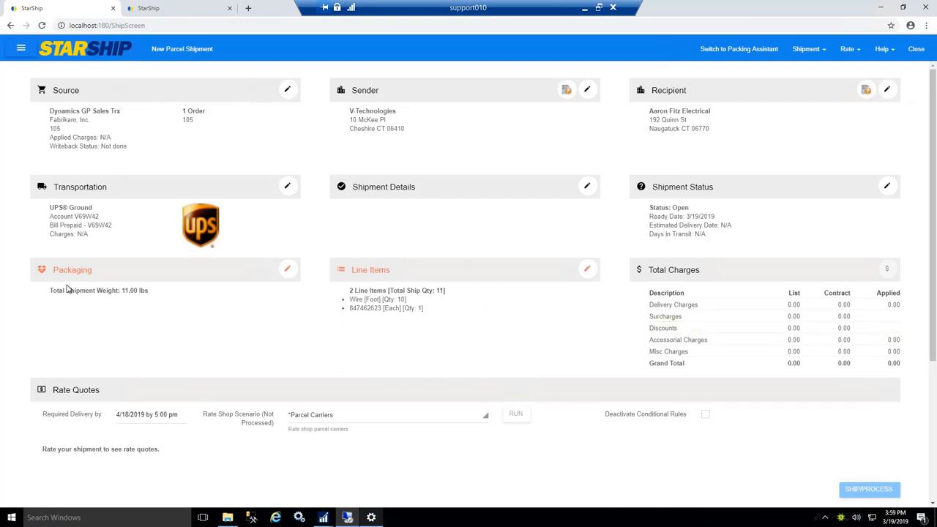
pyautogui.moveTo(60, 282)
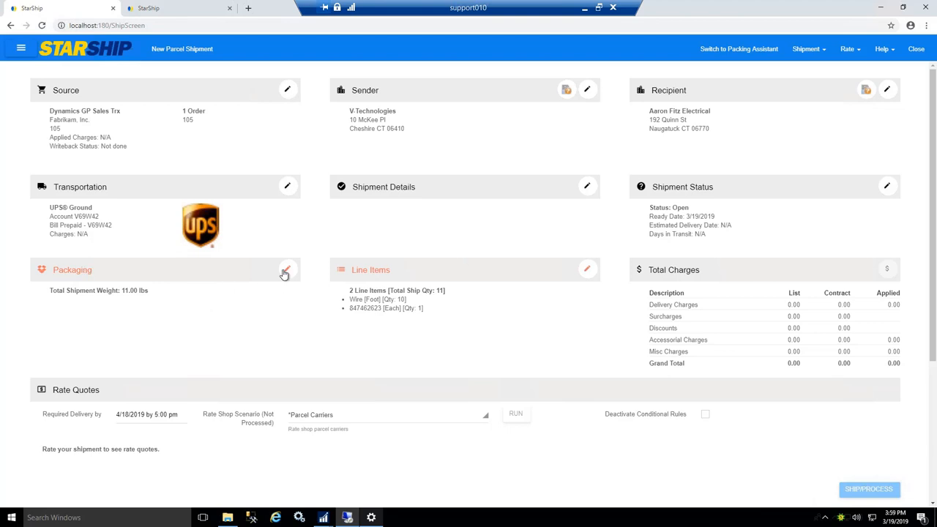
pyautogui.moveTo(286, 273)
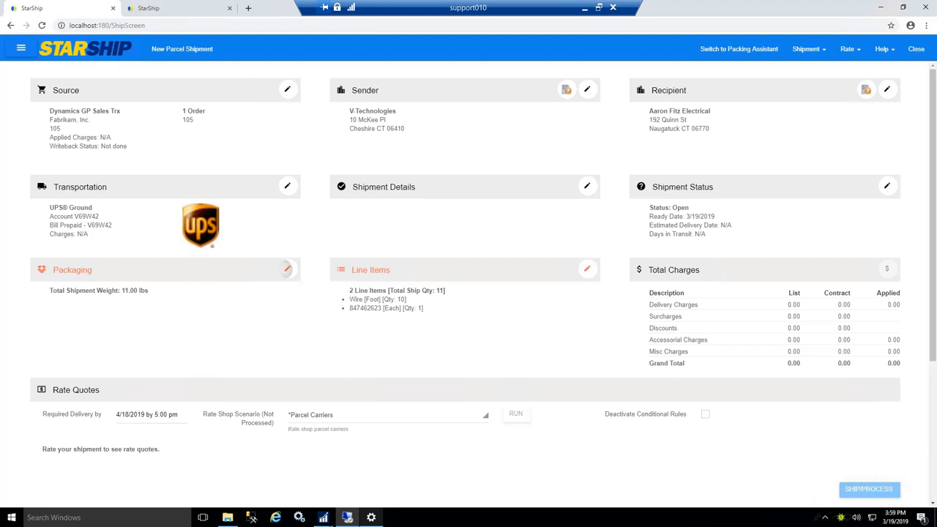
# - Expand the Packaging card to show the single 11-lb Loose Items package
pyautogui.click(71, 269)
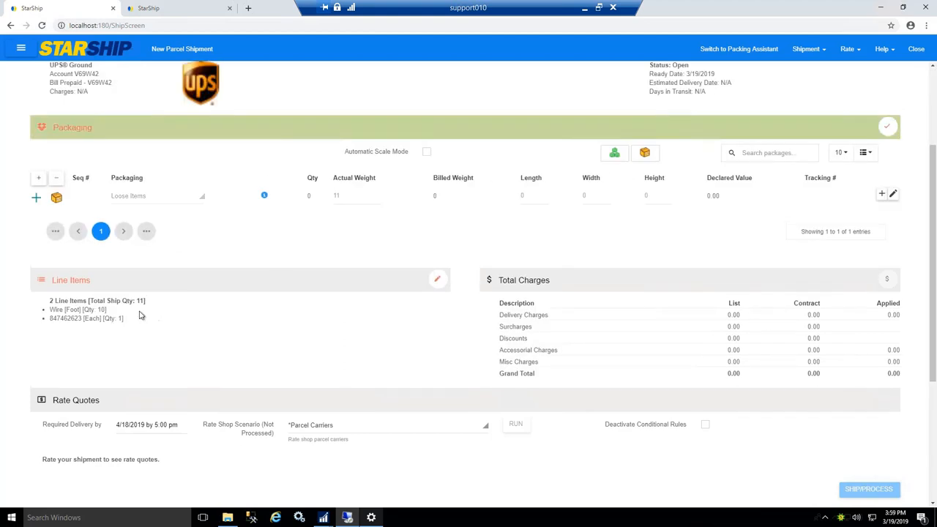
pyautogui.moveTo(403, 334)
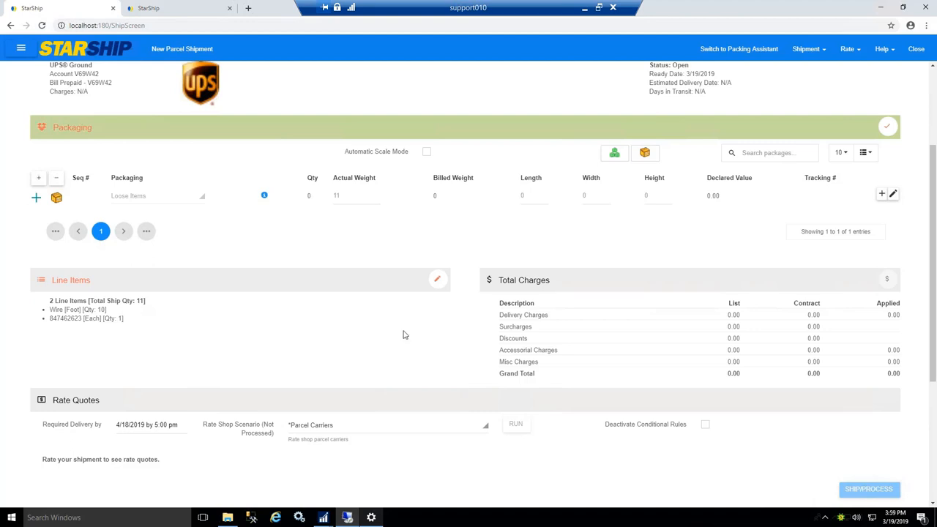
pyautogui.moveTo(738, 49)
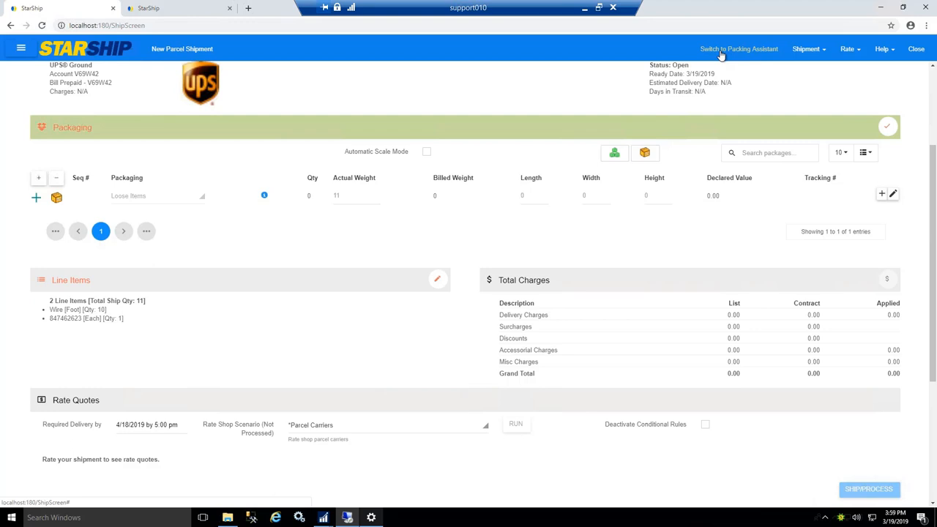
# - Pack the wire into a 10-lb Medium Box and the remaining item into a 1-lb package
pyautogui.click(738, 48)
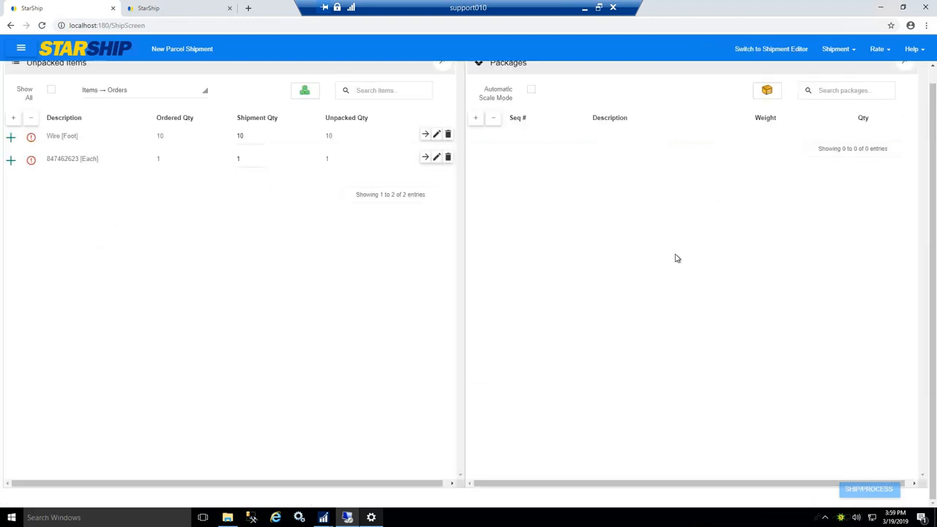
pyautogui.moveTo(303, 237)
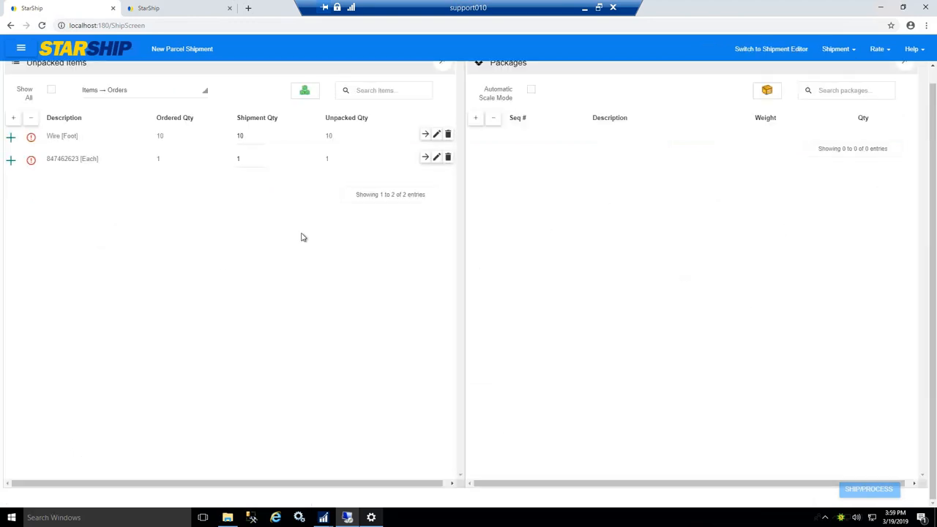
pyautogui.moveTo(165, 145)
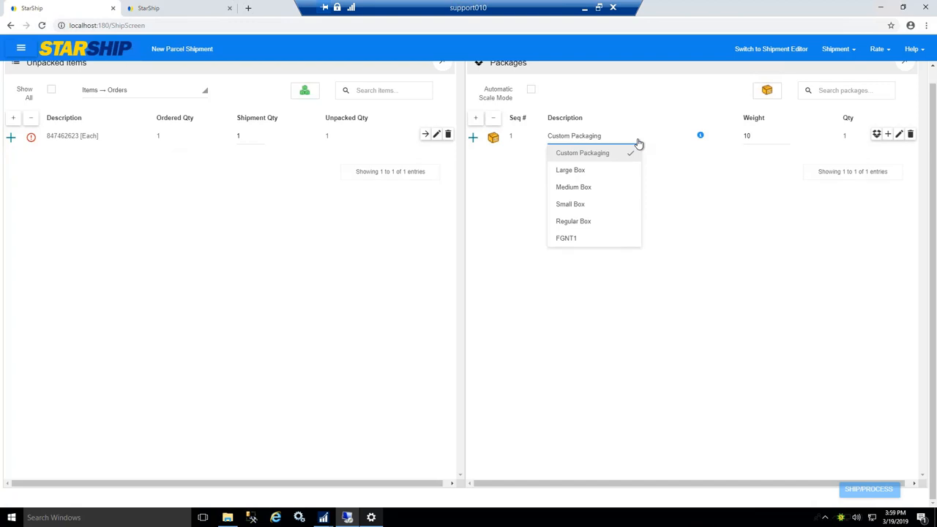
pyautogui.click(573, 187)
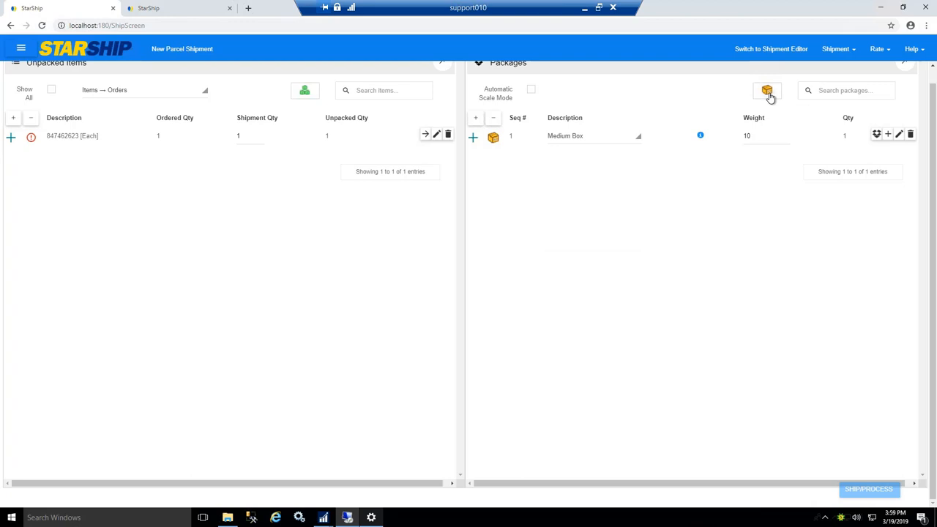
pyautogui.click(766, 91)
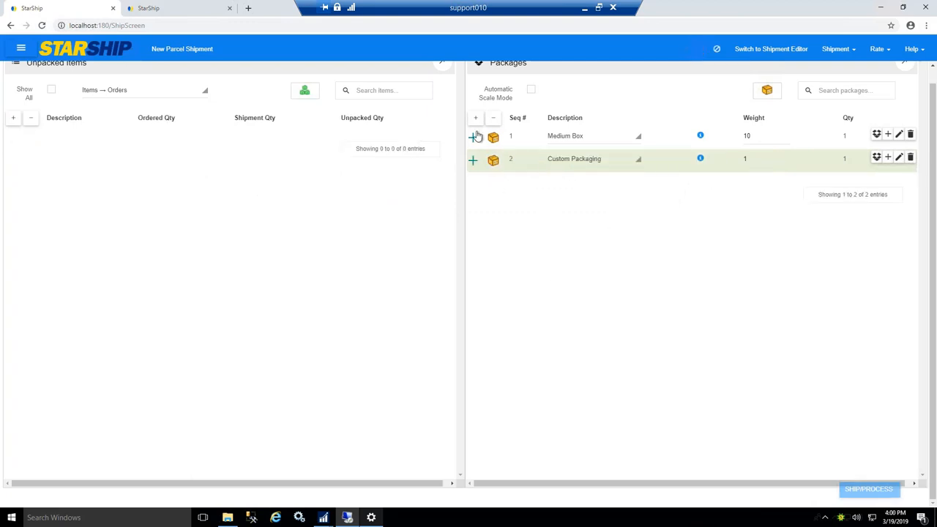
# - Expand all packages: 10 Wire in the Medium Box, one 847462623 in the custom package
pyautogui.click(475, 118)
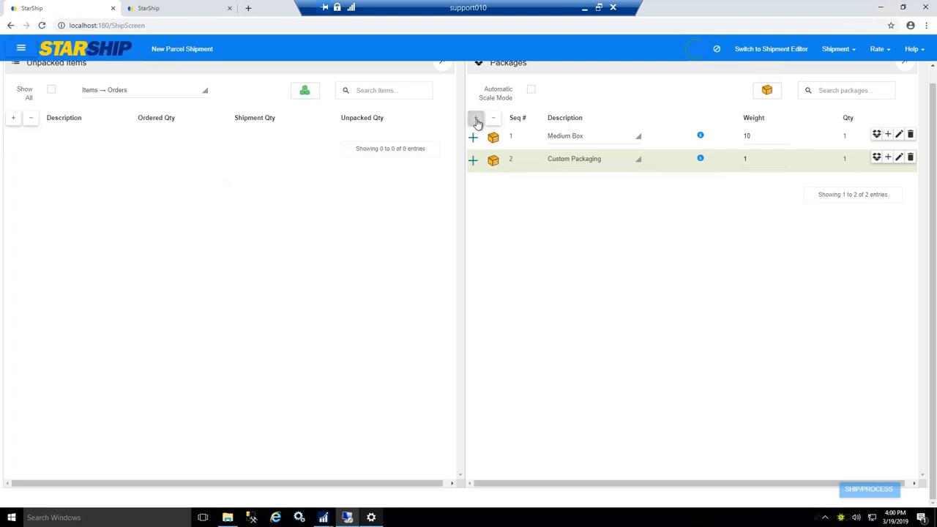
pyautogui.click(472, 117)
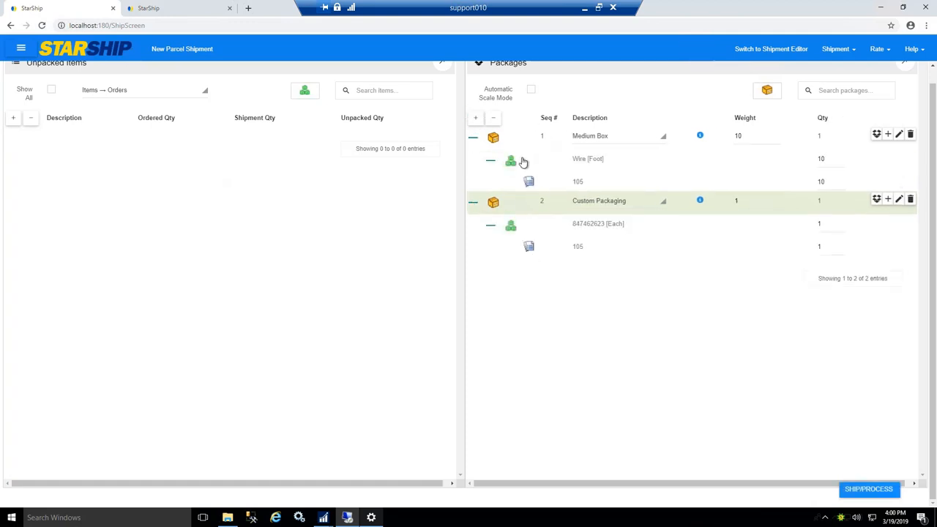
pyautogui.moveTo(514, 180)
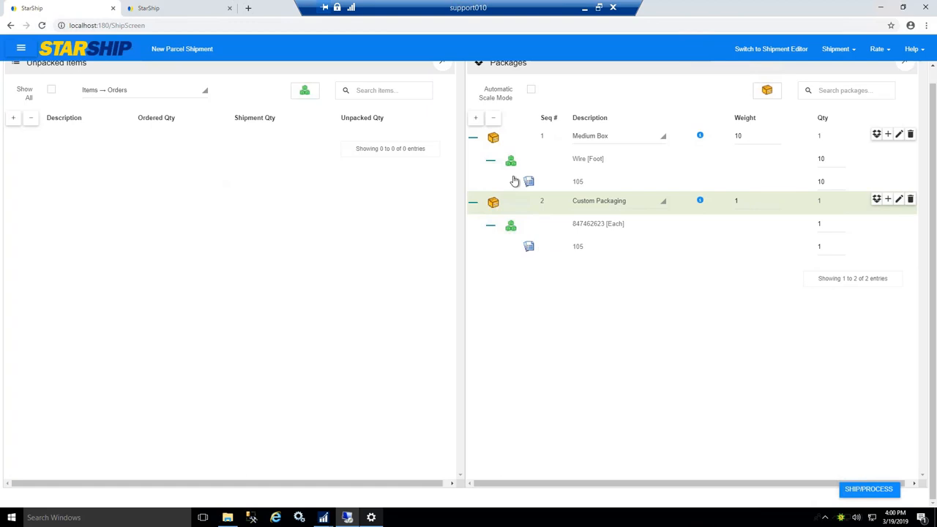
pyautogui.moveTo(528, 257)
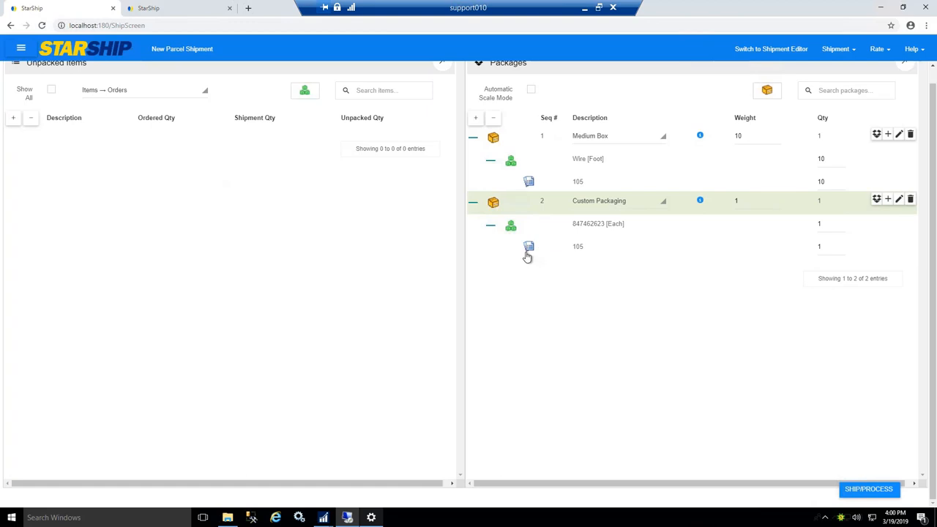
pyautogui.moveTo(519, 236)
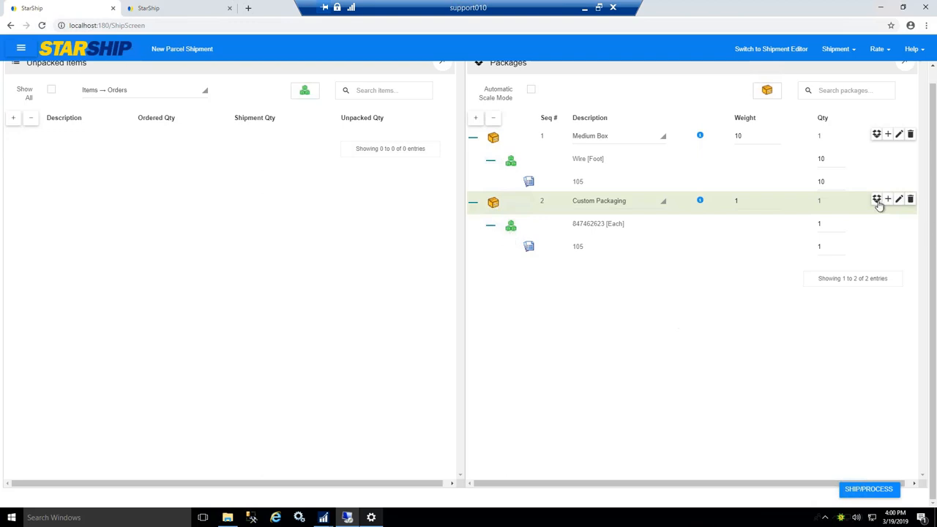
pyautogui.moveTo(888, 199)
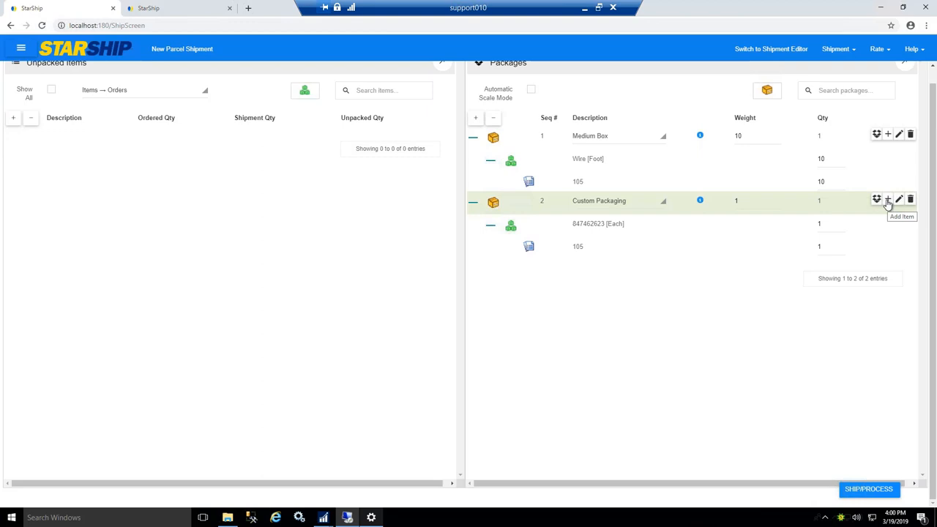
pyautogui.moveTo(905, 212)
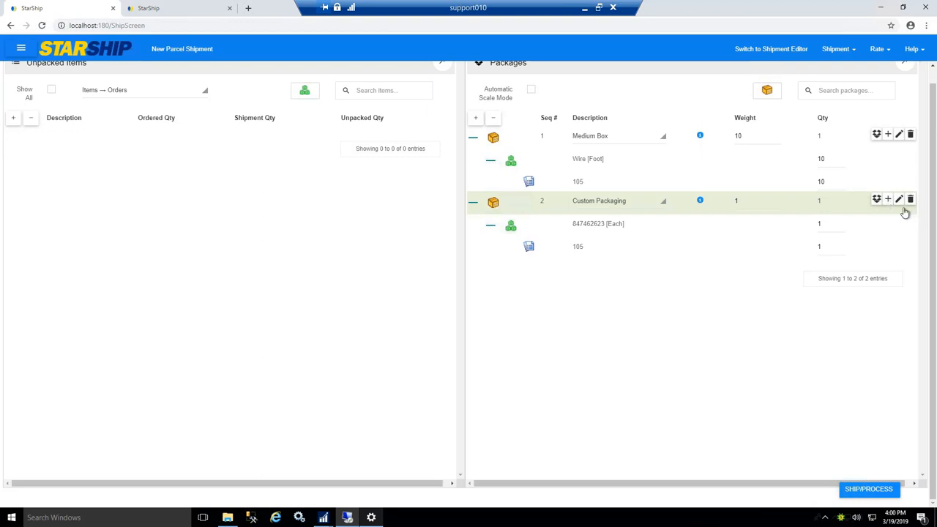
pyautogui.moveTo(910, 199)
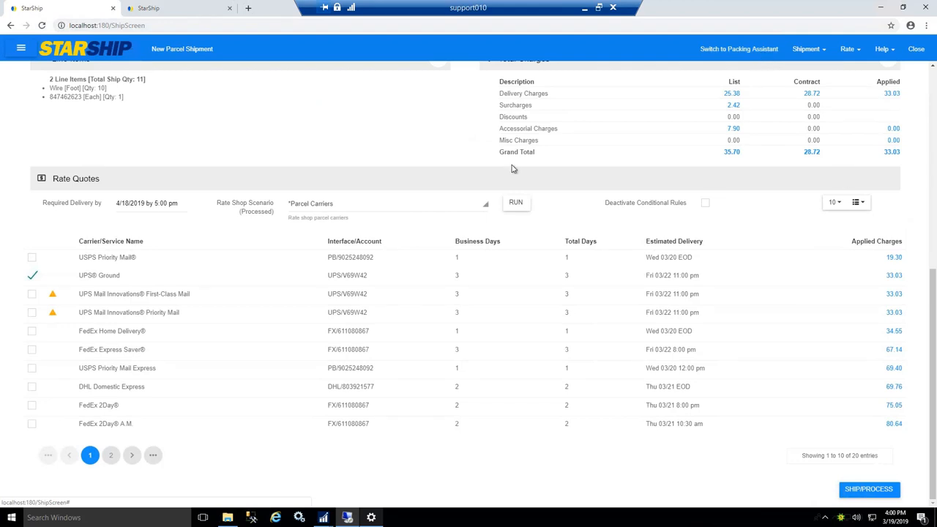
pyautogui.moveTo(766, 257)
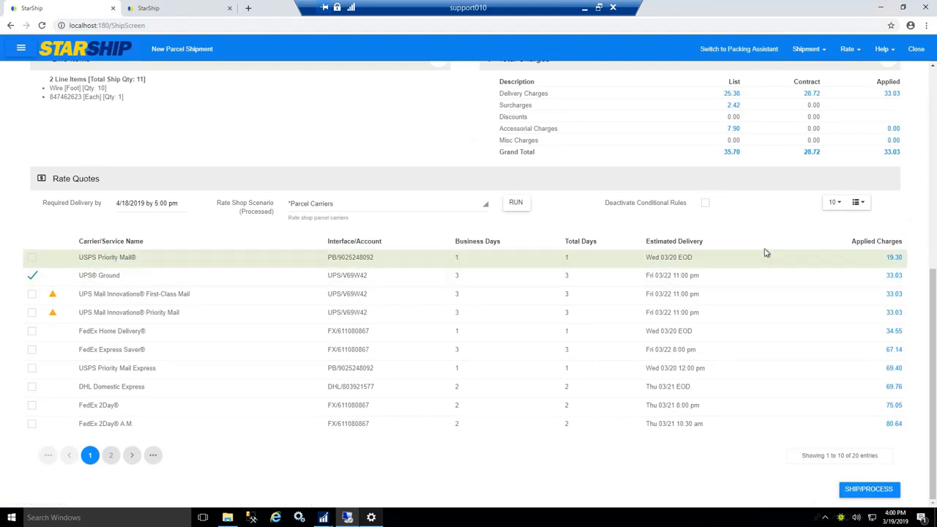
pyautogui.moveTo(864, 221)
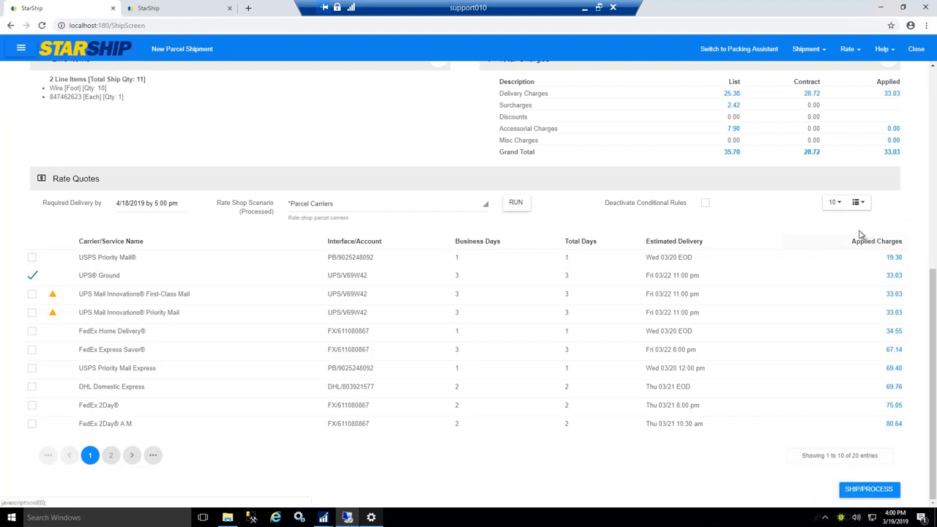
pyautogui.moveTo(870, 210)
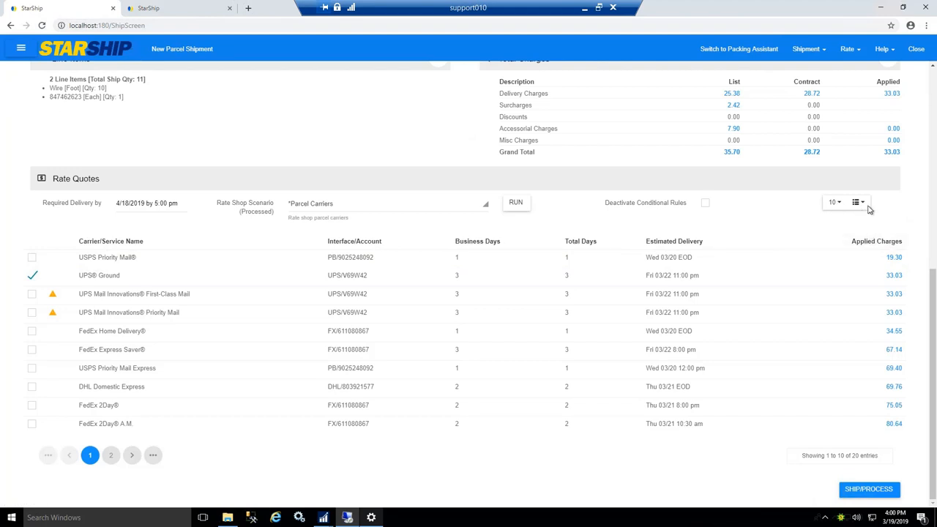
# - Review the 20 rate quotes, checking the column chooser, with UPS Ground selected at 33.03
pyautogui.click(856, 202)
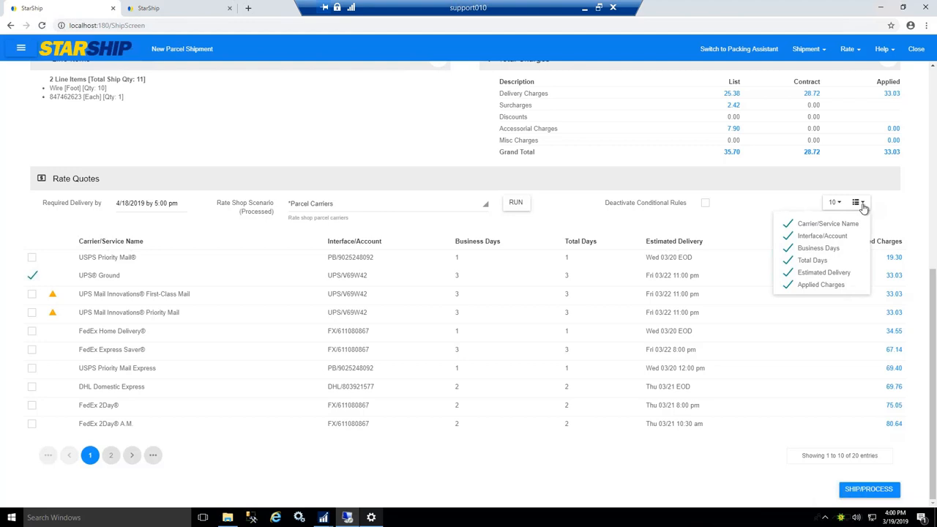
pyautogui.click(887, 211)
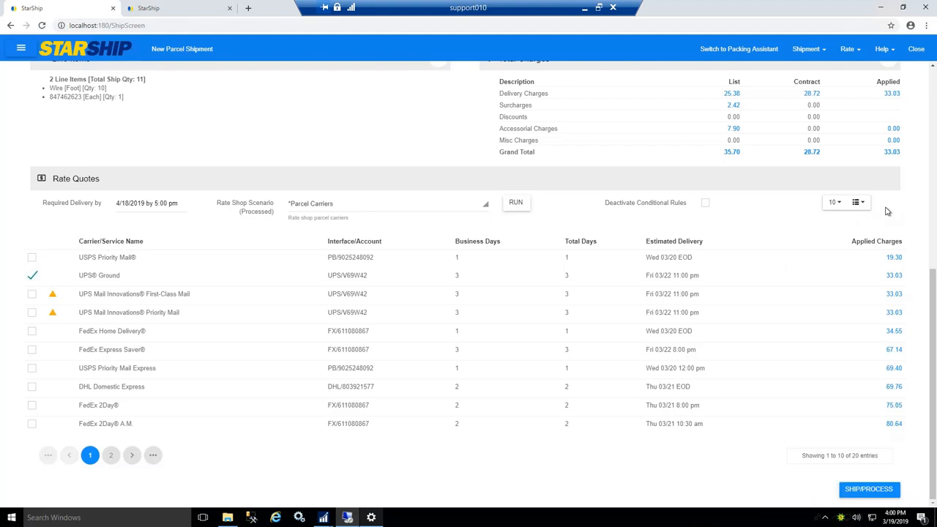
pyautogui.click(834, 202)
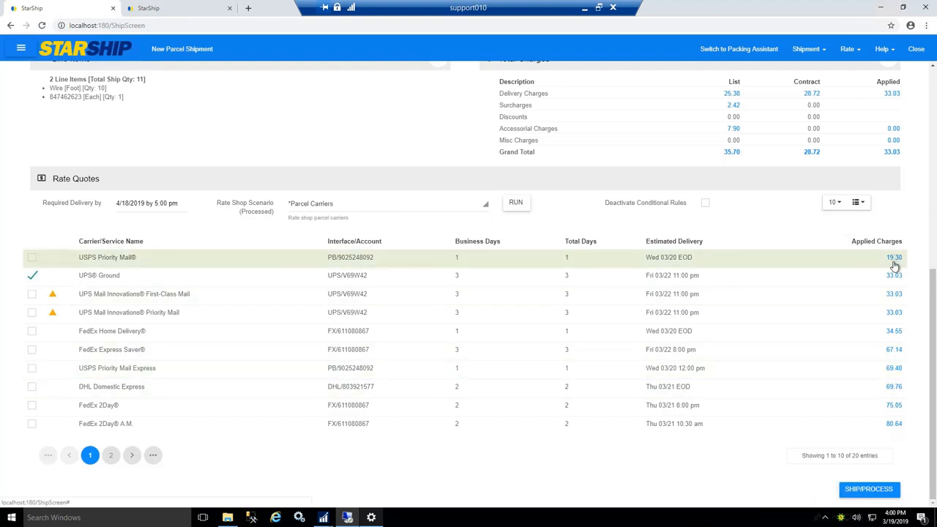
pyautogui.moveTo(915, 433)
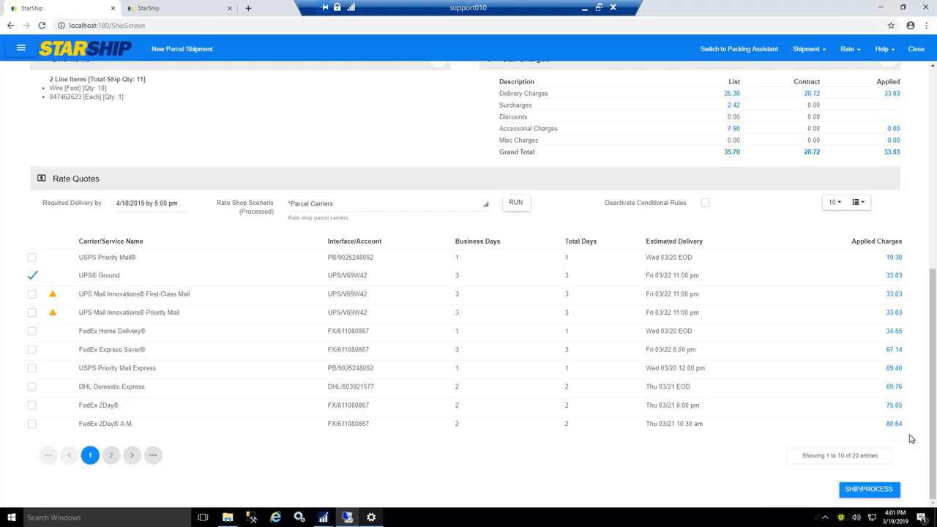
pyautogui.moveTo(911, 401)
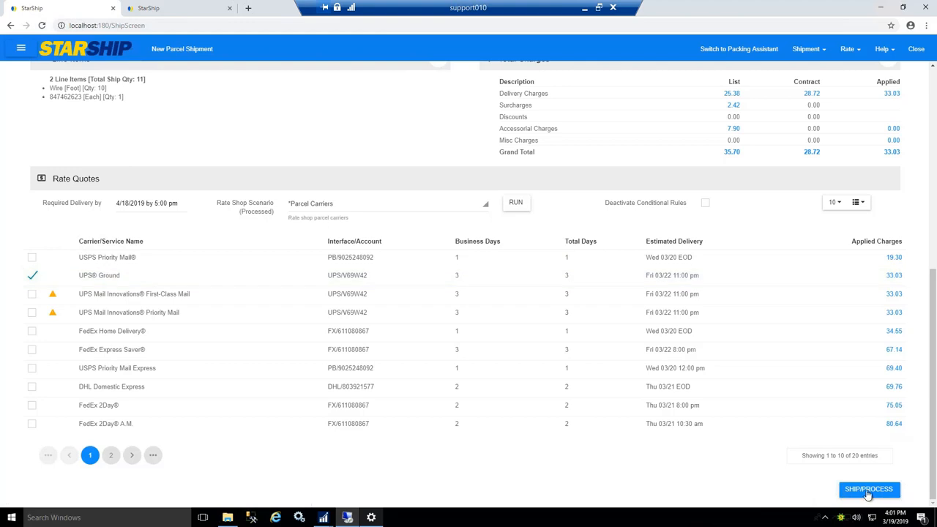
# - Process the UPS Ground shipment, ending on the StarShip Dashboard with shipment history
pyautogui.click(868, 489)
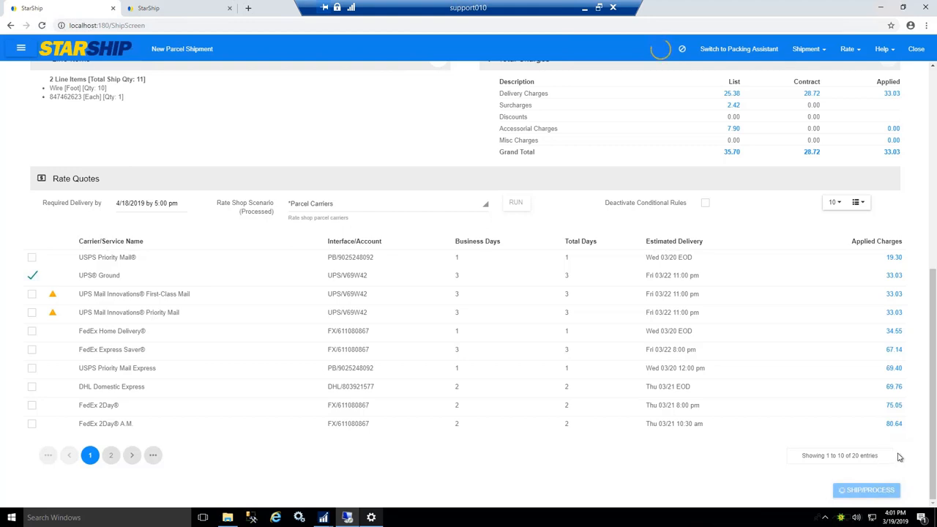
pyautogui.click(866, 489)
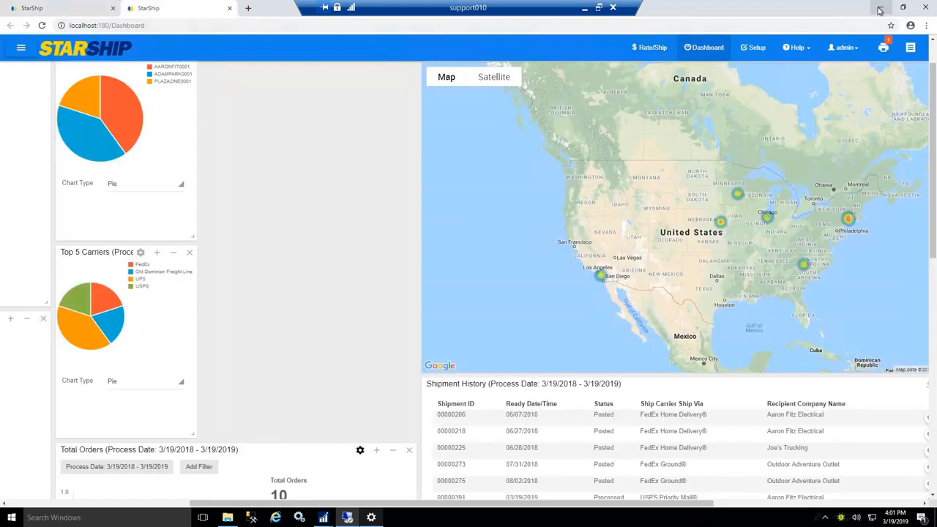
pyautogui.moveTo(765, 13)
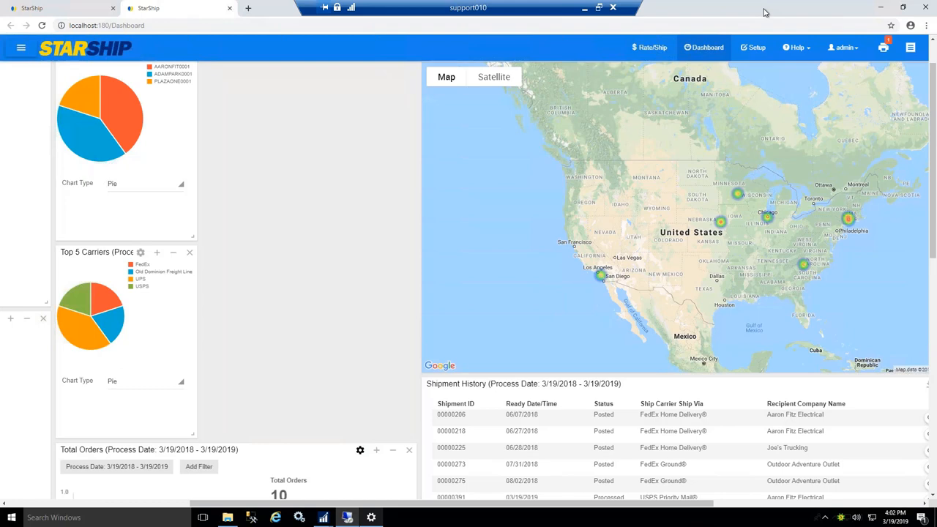
pyautogui.moveTo(697, 57)
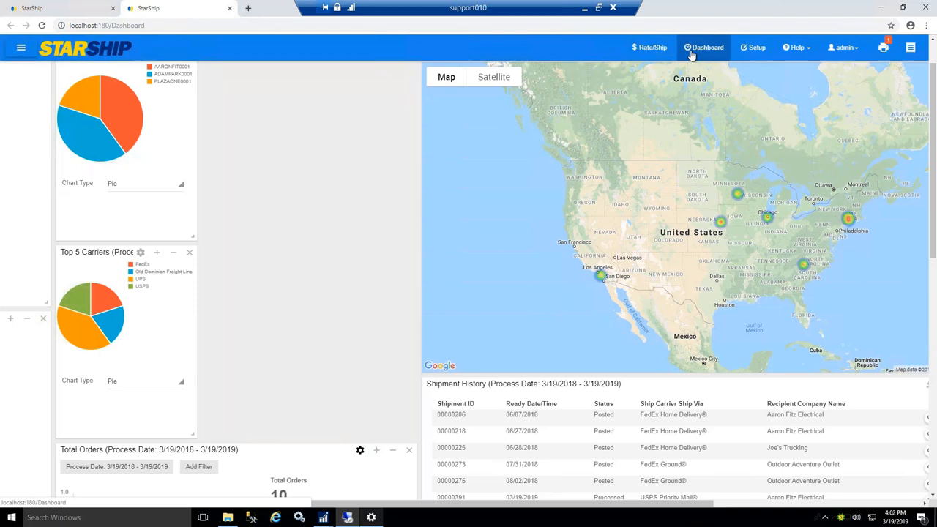
pyautogui.moveTo(691, 57)
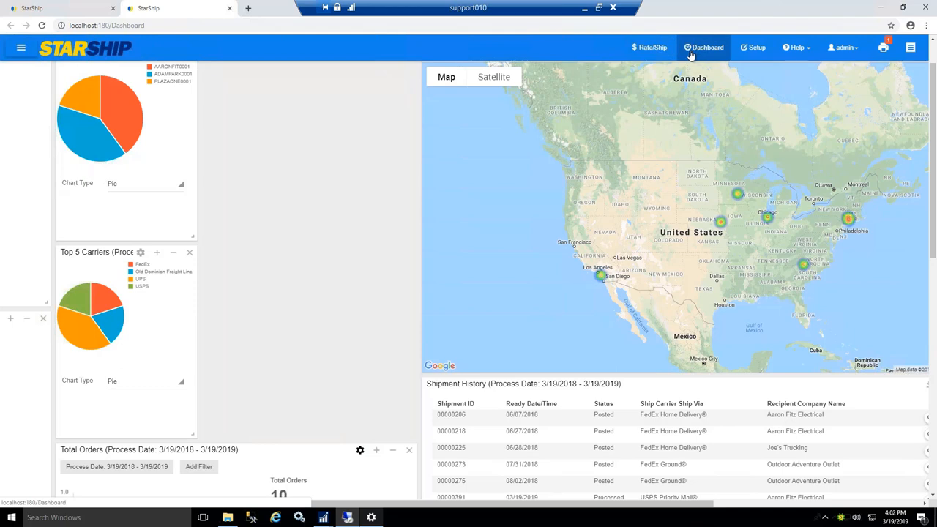
pyautogui.moveTo(777, 57)
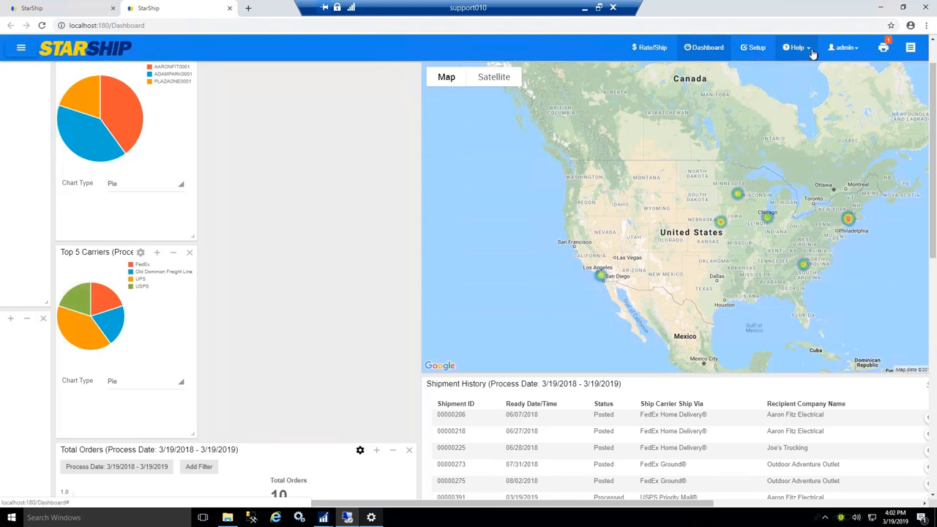
pyautogui.moveTo(650, 56)
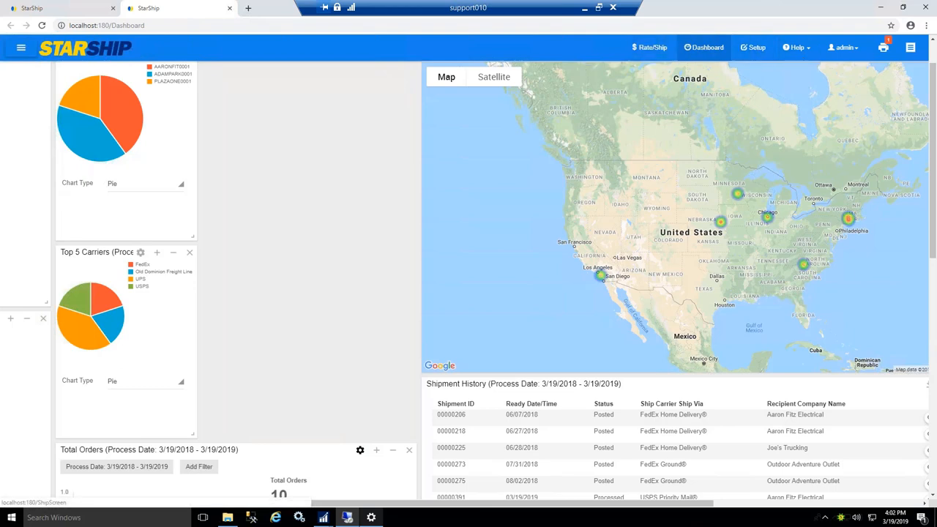
pyautogui.moveTo(809, 47)
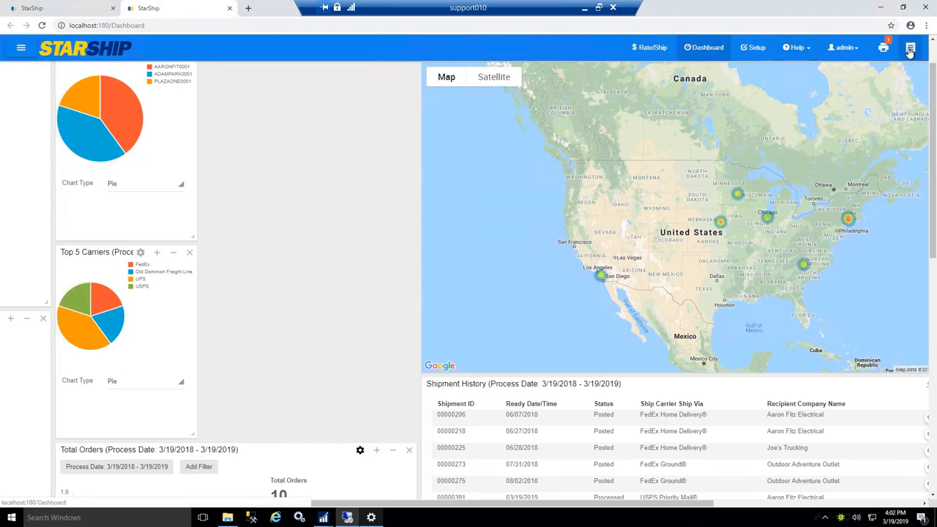
pyautogui.click(910, 47)
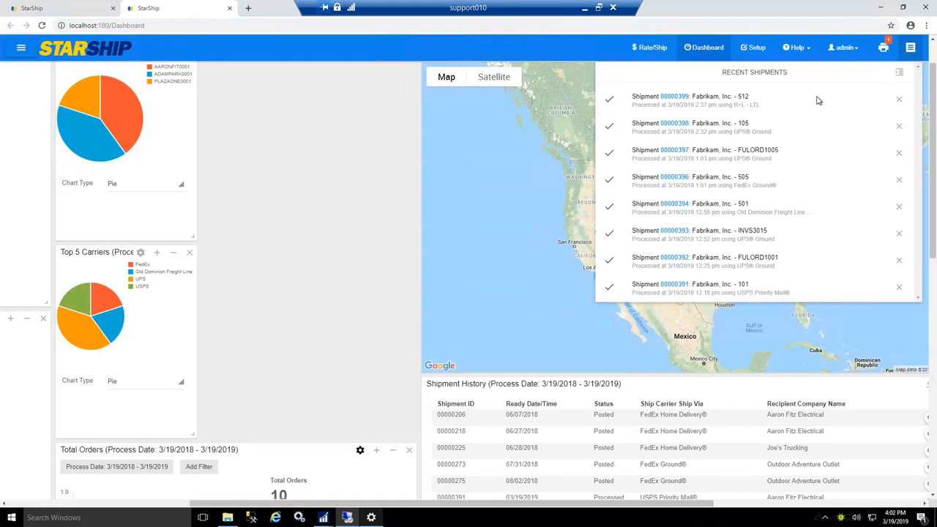
pyautogui.moveTo(820, 282)
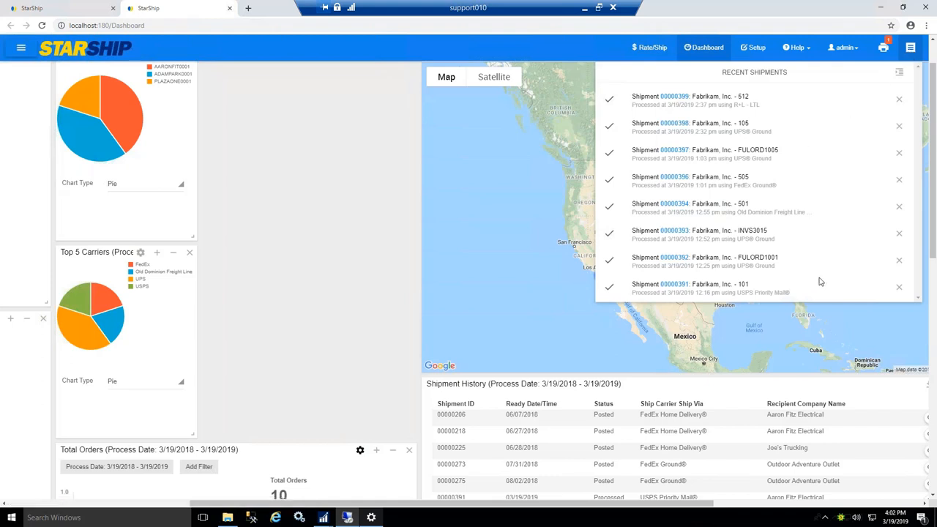
pyautogui.moveTo(862, 296)
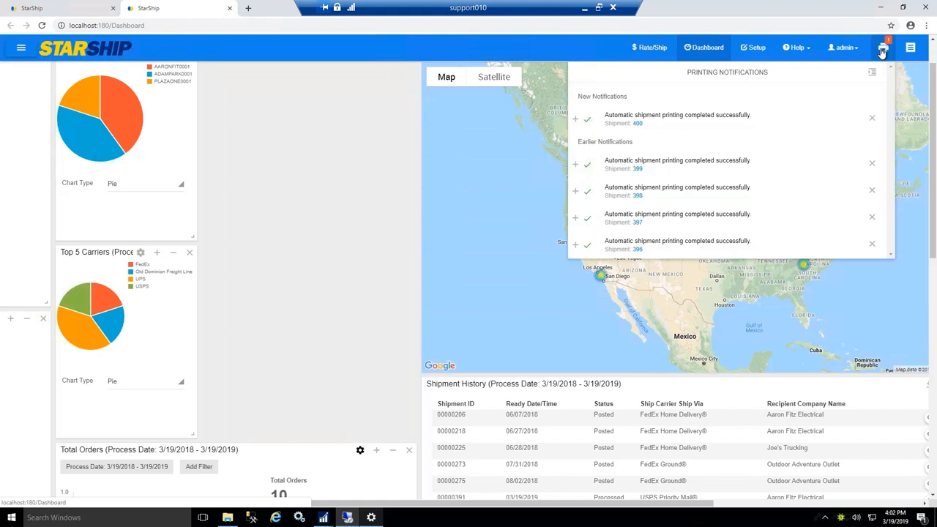
pyautogui.moveTo(857, 40)
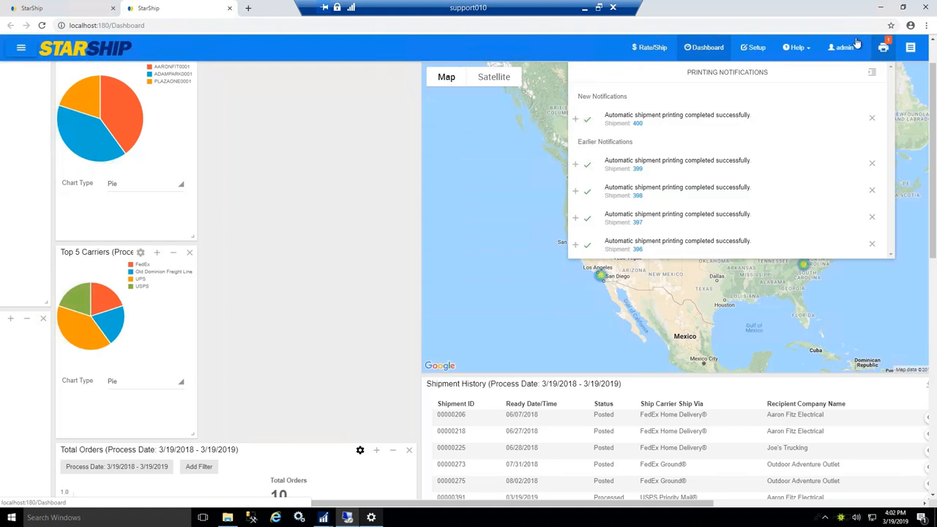
pyautogui.moveTo(857, 42)
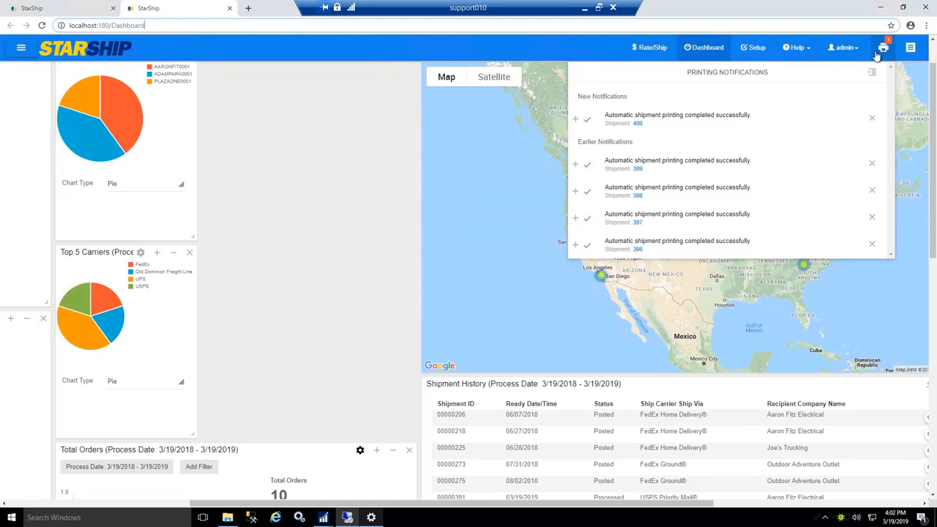
pyautogui.moveTo(880, 51)
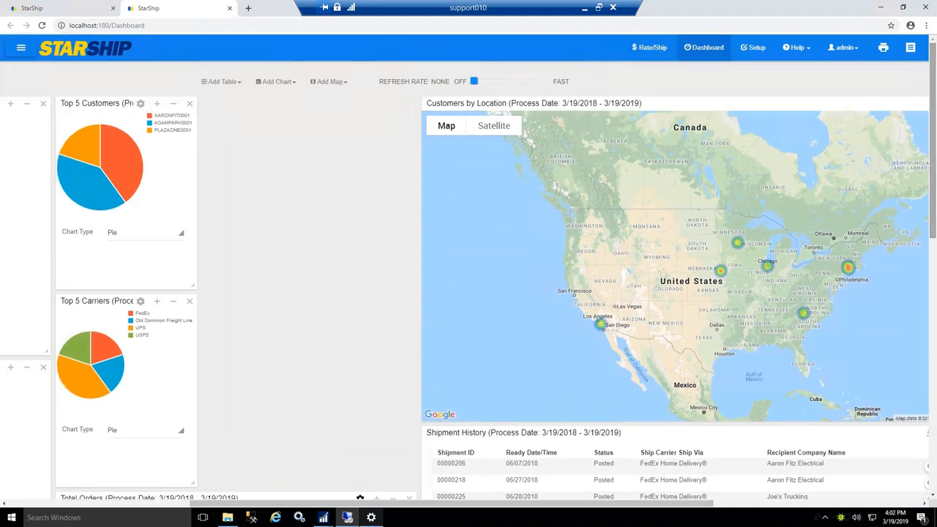
# - Browse the tables and charts available for the dashboard, like Total Shipments and Top 5 Customers
pyautogui.click(221, 81)
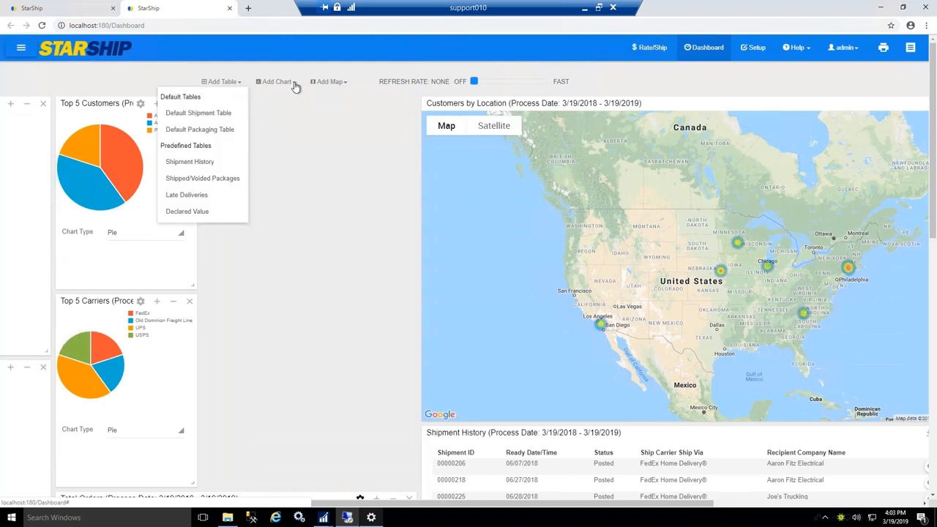
pyautogui.click(276, 82)
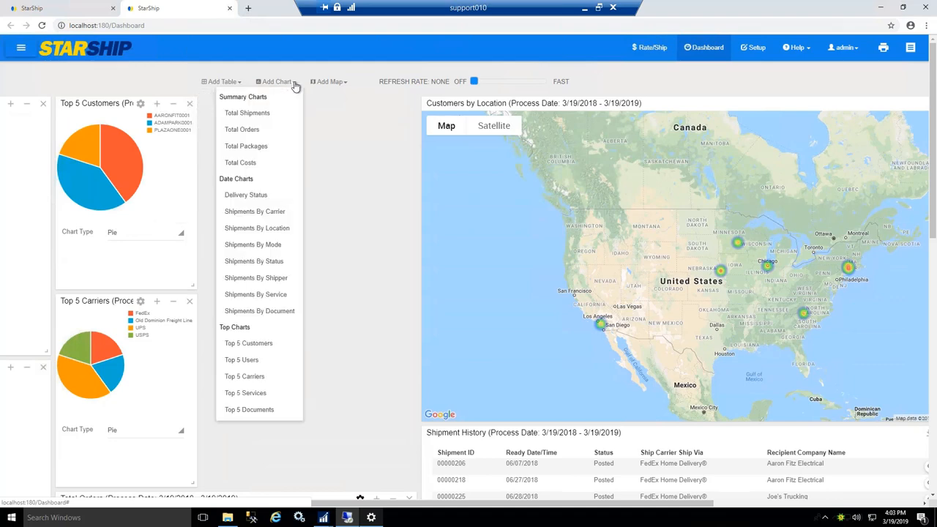
pyautogui.moveTo(315, 66)
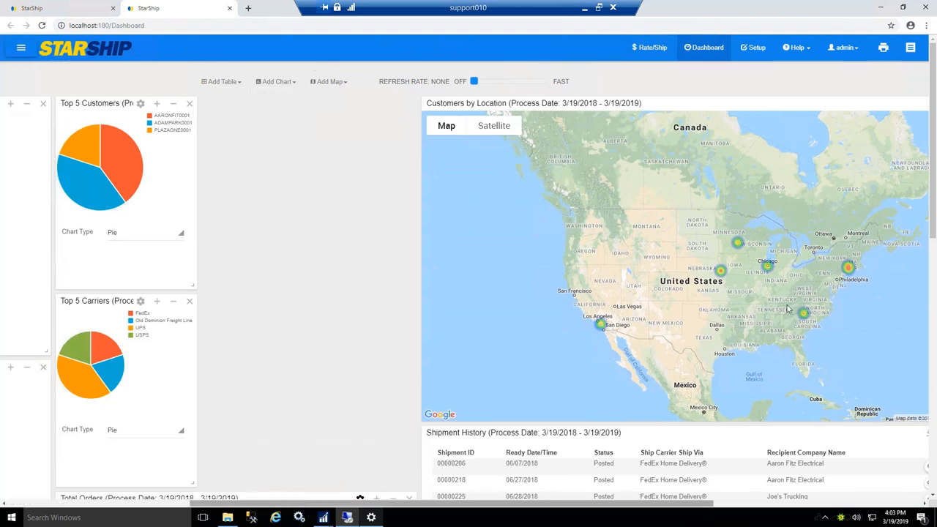
pyautogui.moveTo(898, 254)
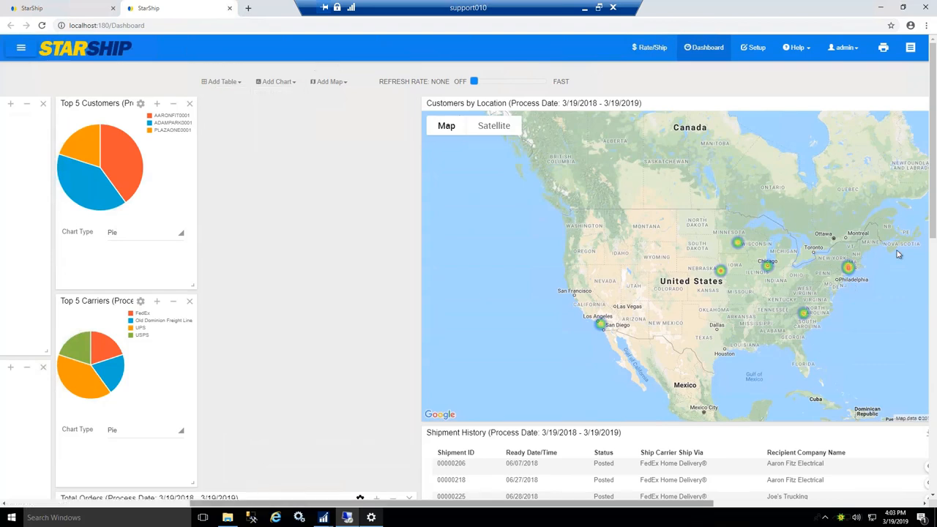
pyautogui.moveTo(726, 391)
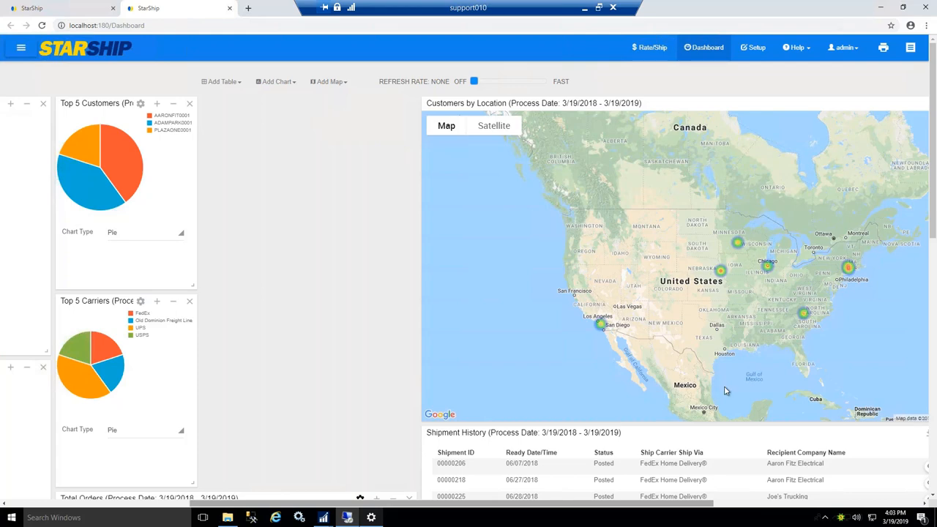
pyautogui.moveTo(800, 356)
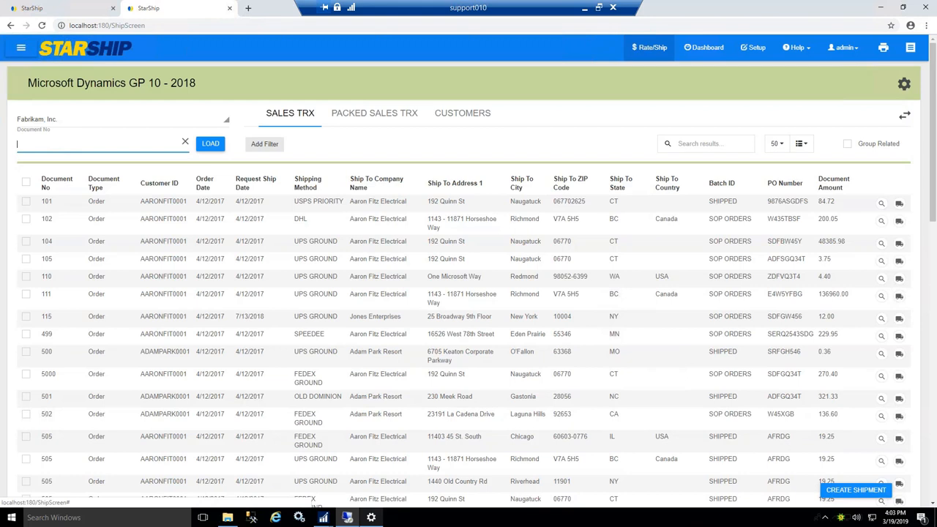
# - Create an R+L Guaranteed freight shipment from sales order 512 to Aaron Fitz Electrical
pyautogui.scroll(-3)
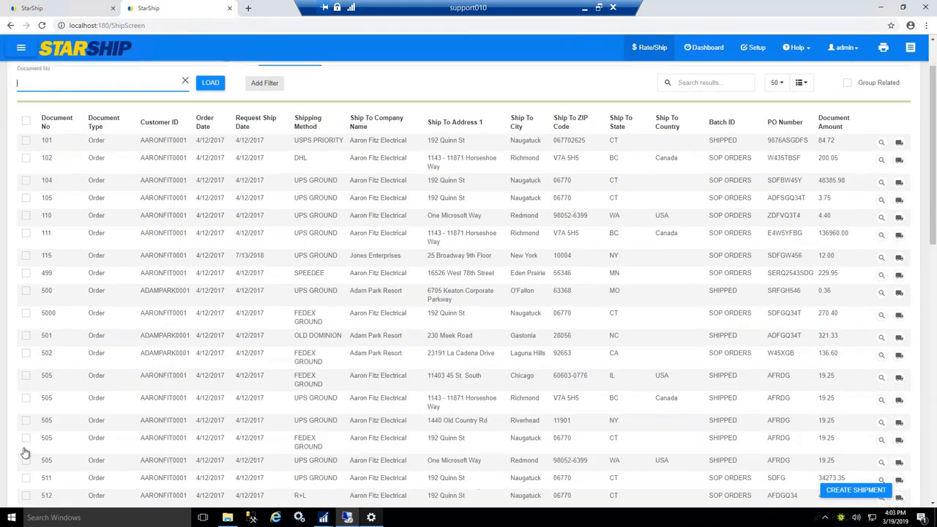
pyautogui.click(27, 494)
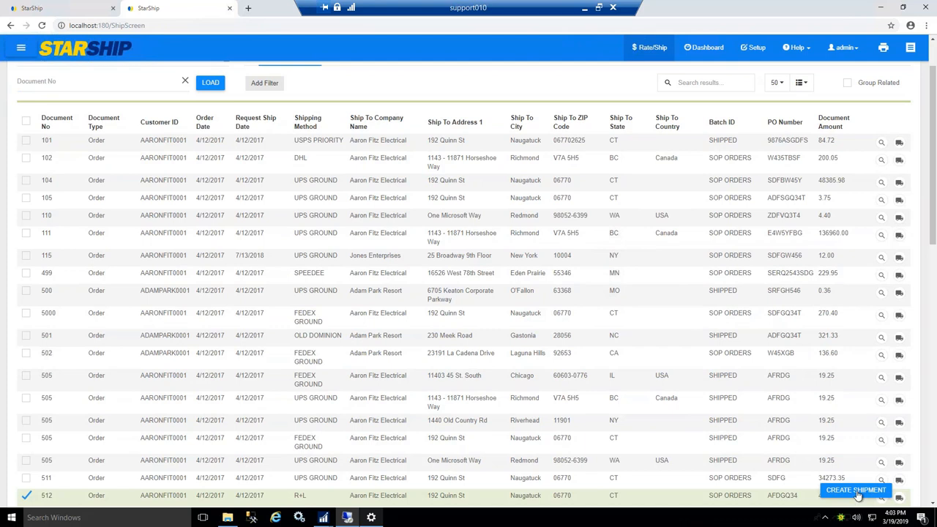
pyautogui.click(855, 489)
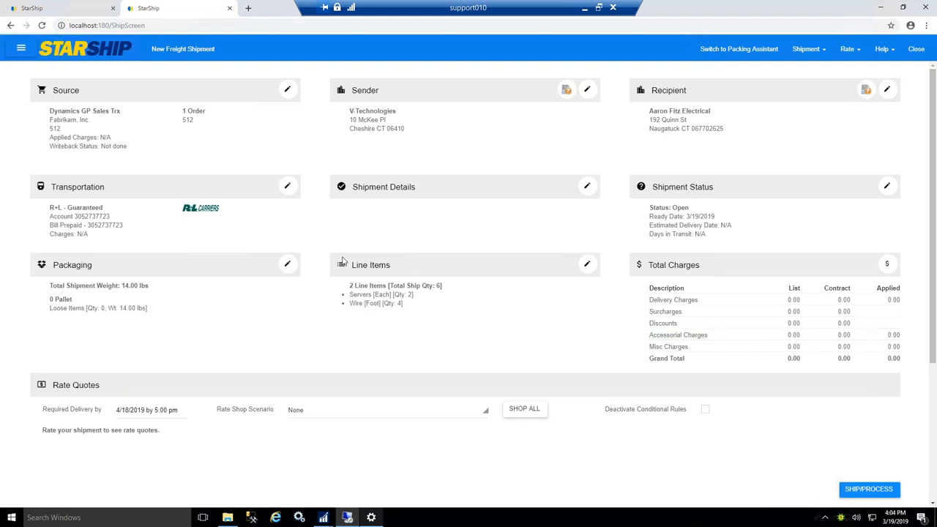
pyautogui.moveTo(389, 232)
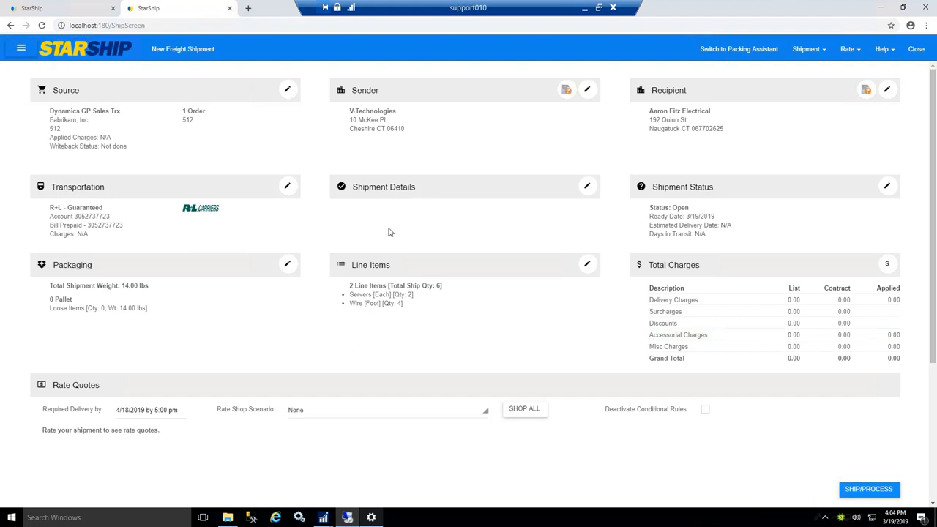
pyautogui.moveTo(234, 199)
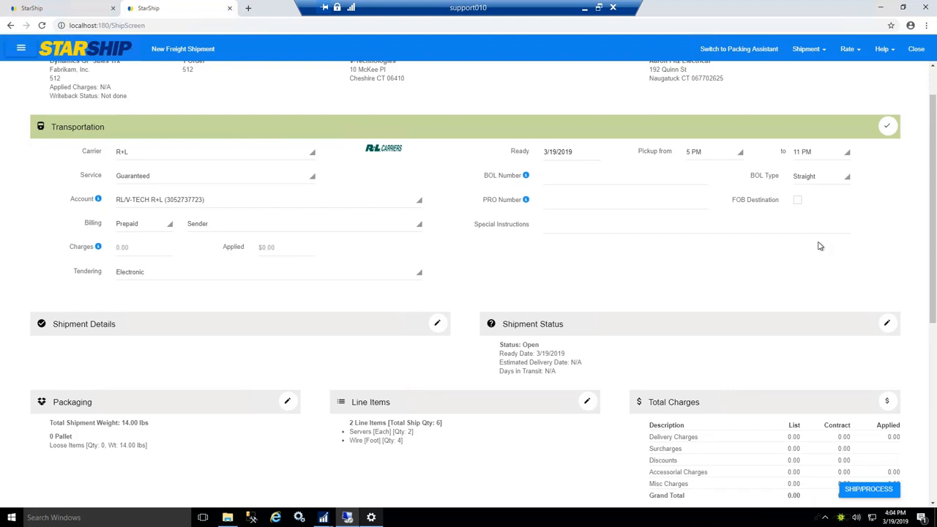
pyautogui.moveTo(875, 378)
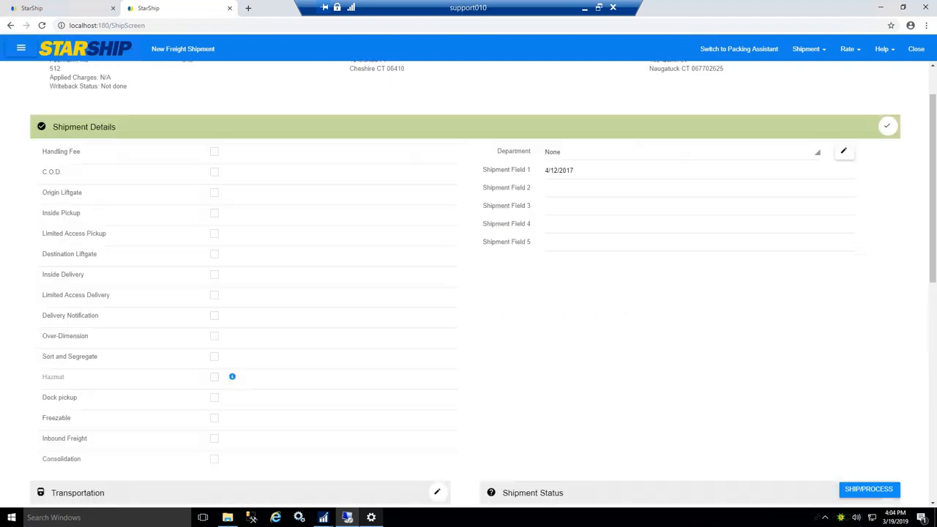
# - Open the Packing Assistant showing one 10-lb custom package, four wire unpacked, no pallets
pyautogui.click(738, 49)
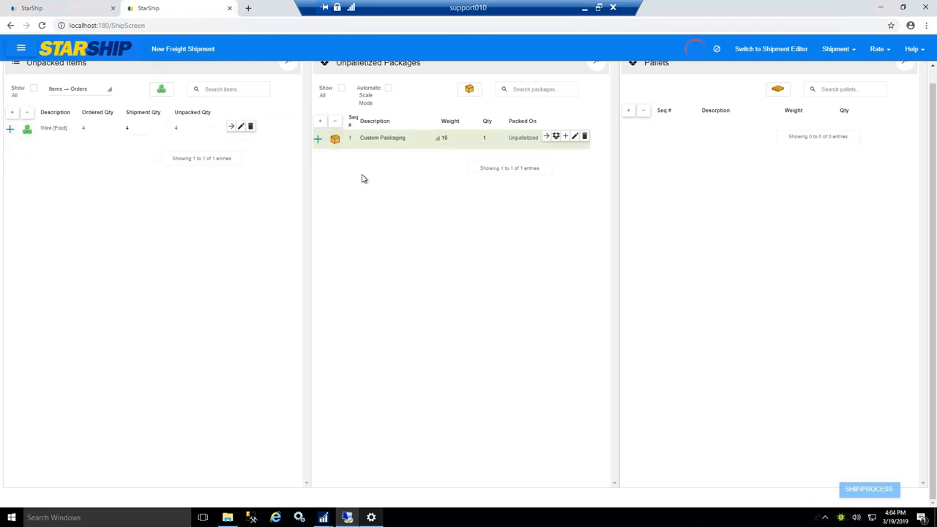
pyautogui.moveTo(232, 126)
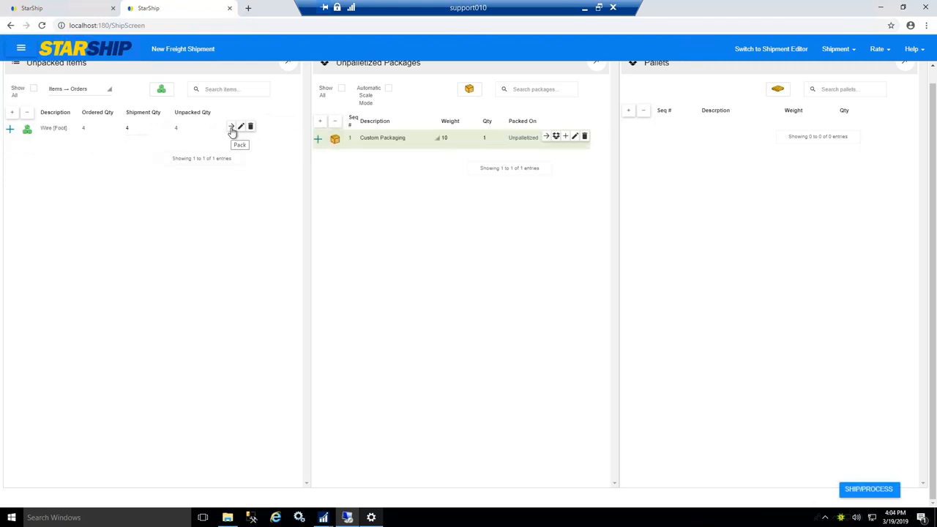
# - Pack the remaining wire into a second 4-lb package and set its type to Large Box
pyautogui.click(232, 127)
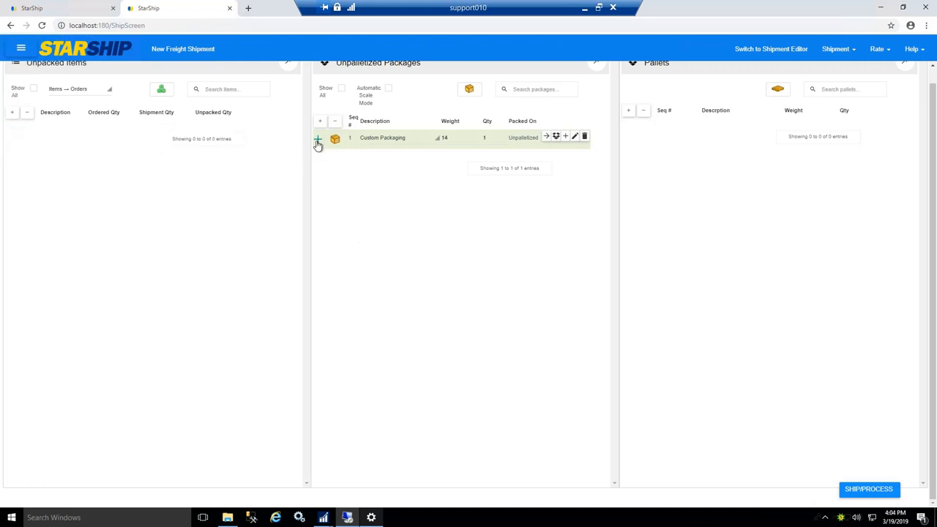
pyautogui.click(317, 138)
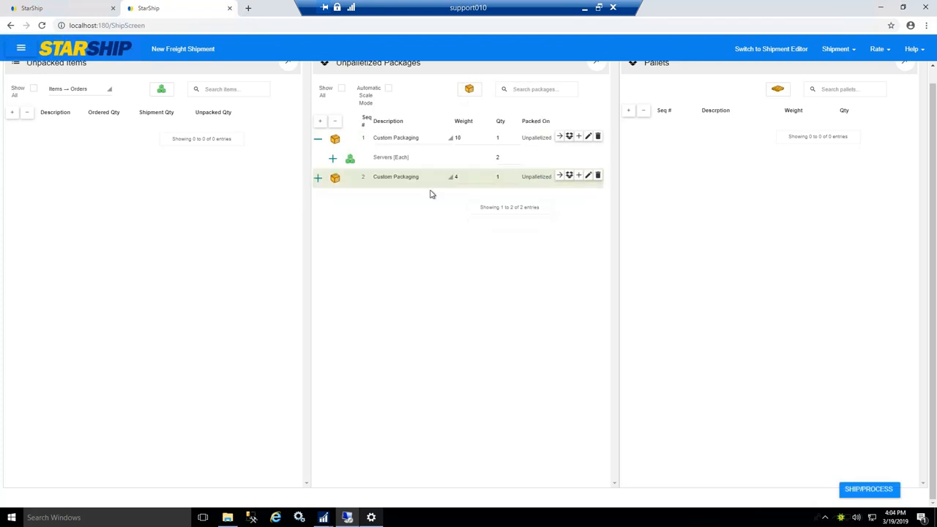
pyautogui.click(410, 176)
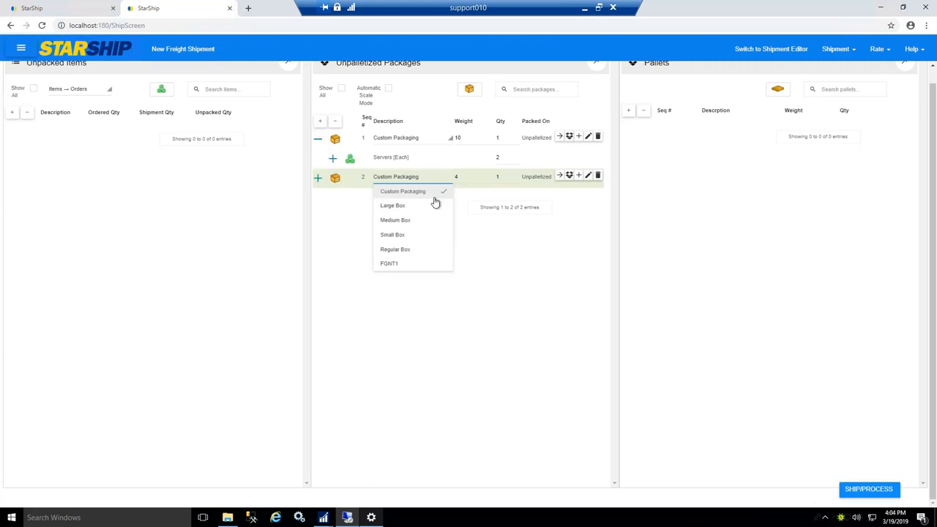
pyautogui.click(392, 205)
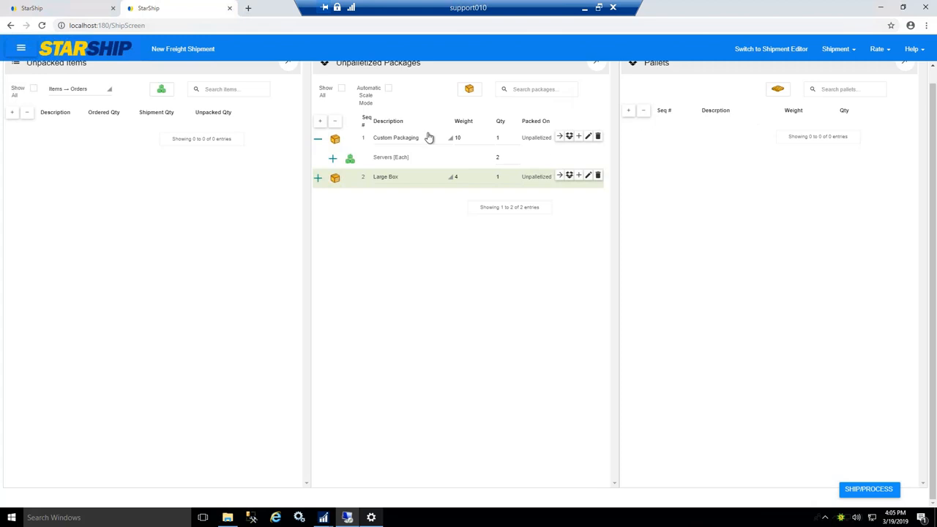
pyautogui.moveTo(796, 129)
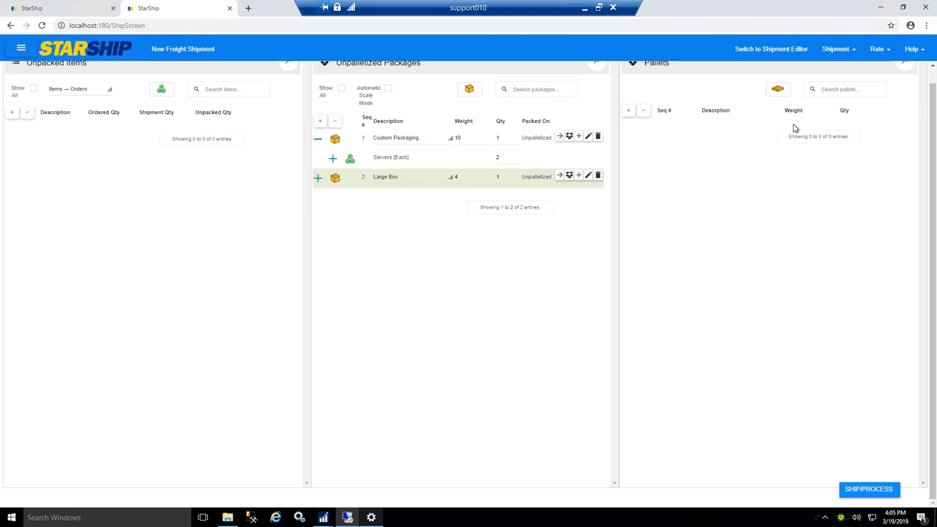
pyautogui.moveTo(777, 89)
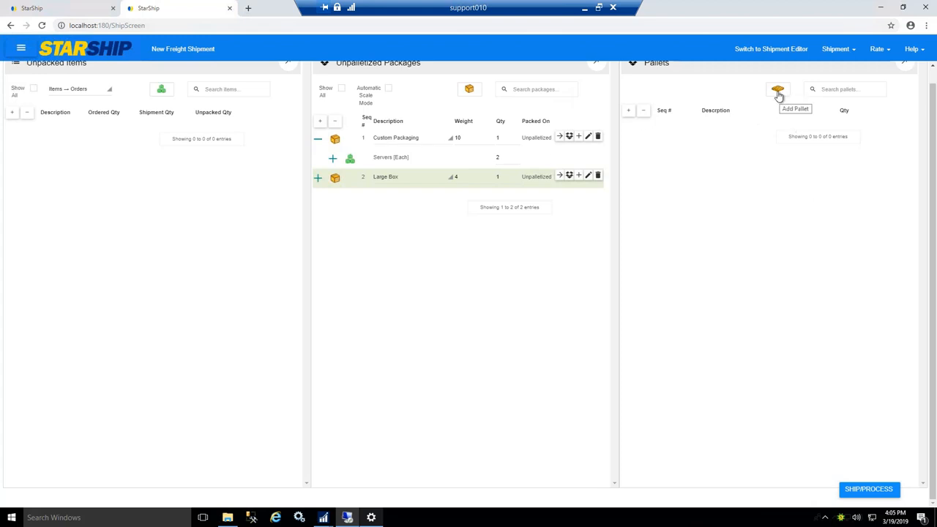
# - Palletize the packages, then delete the second pallet so the Large Box stays unpalletized
pyautogui.click(777, 89)
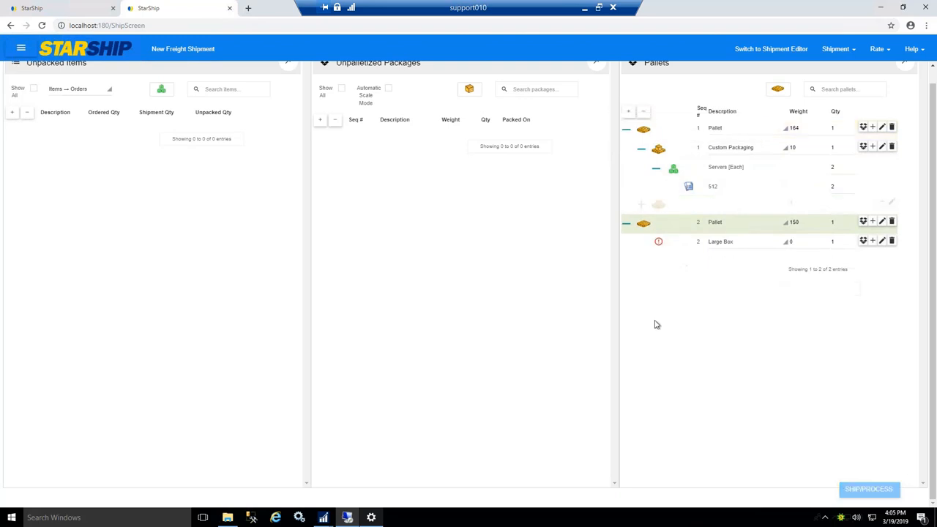
pyautogui.click(627, 223)
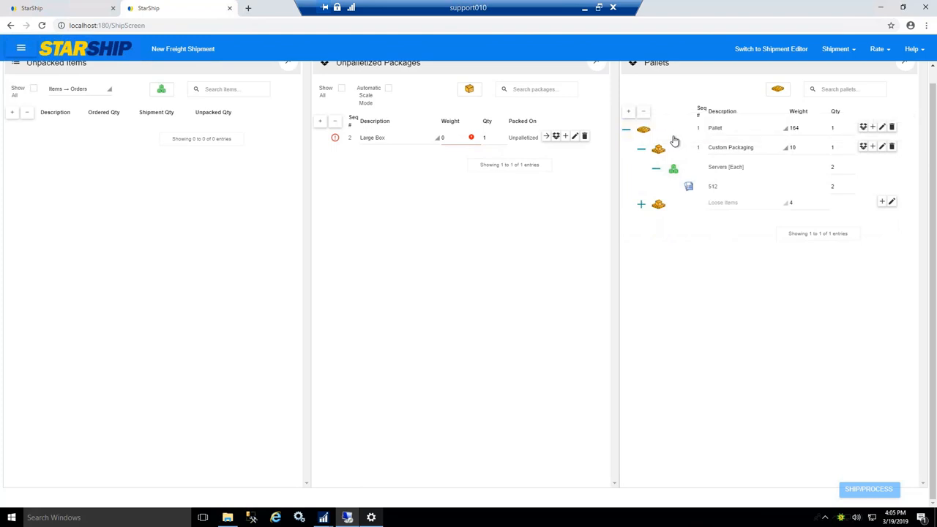
pyautogui.moveTo(734, 318)
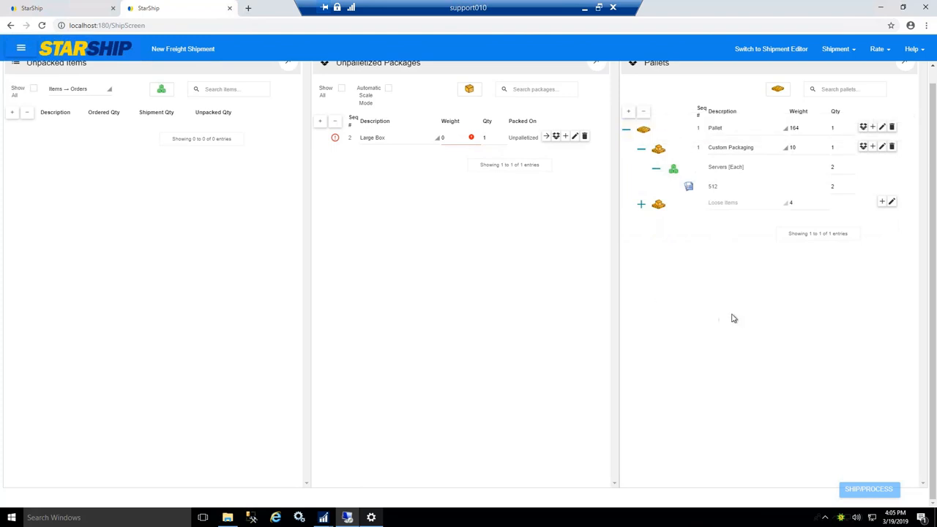
pyautogui.moveTo(763, 266)
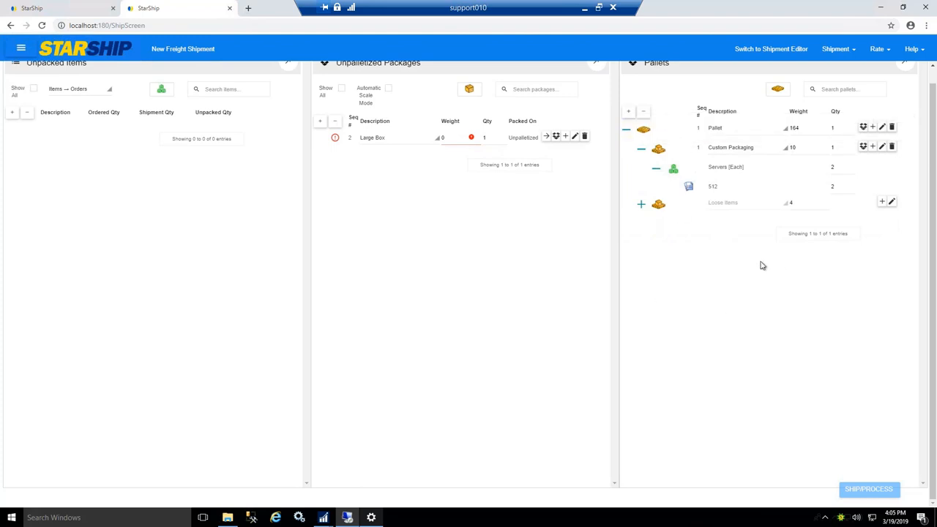
pyautogui.moveTo(903, 232)
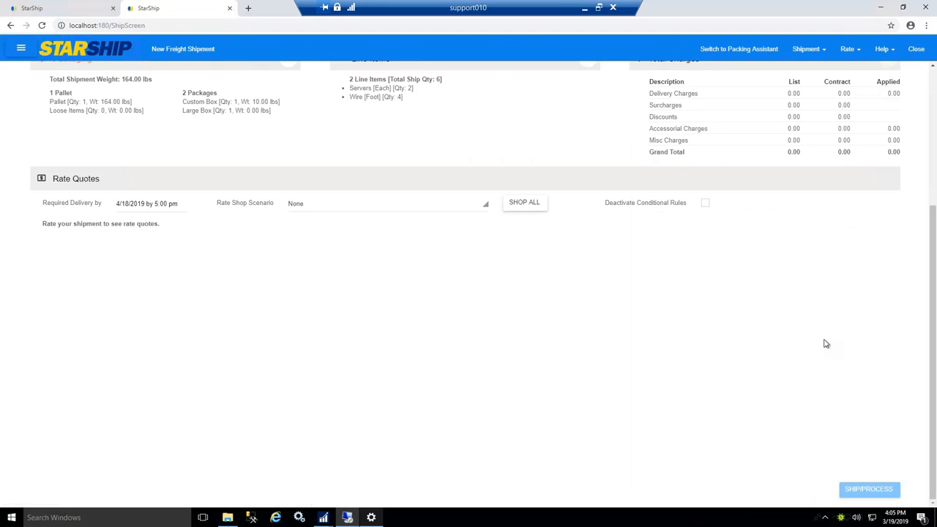
pyautogui.moveTo(524, 207)
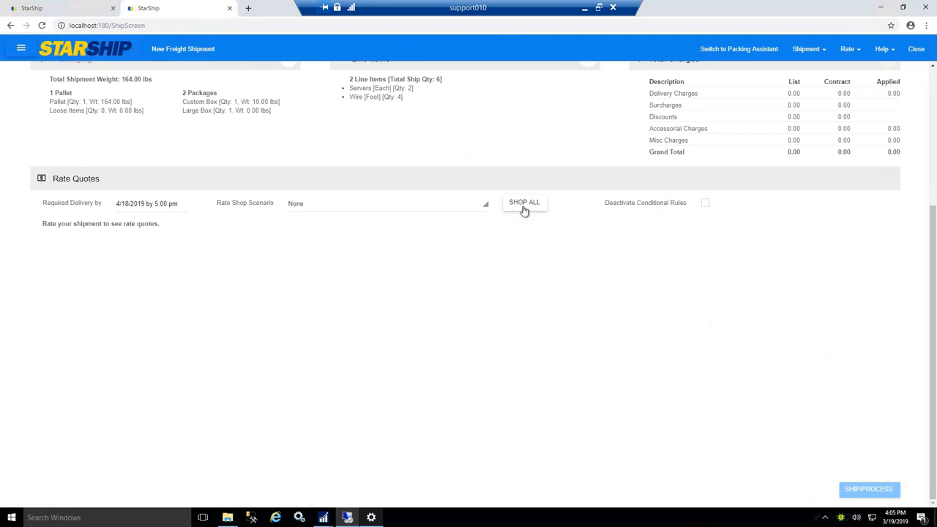
# - Shop all carriers for rate quotes on the one-pallet, two-package shipment
pyautogui.click(485, 204)
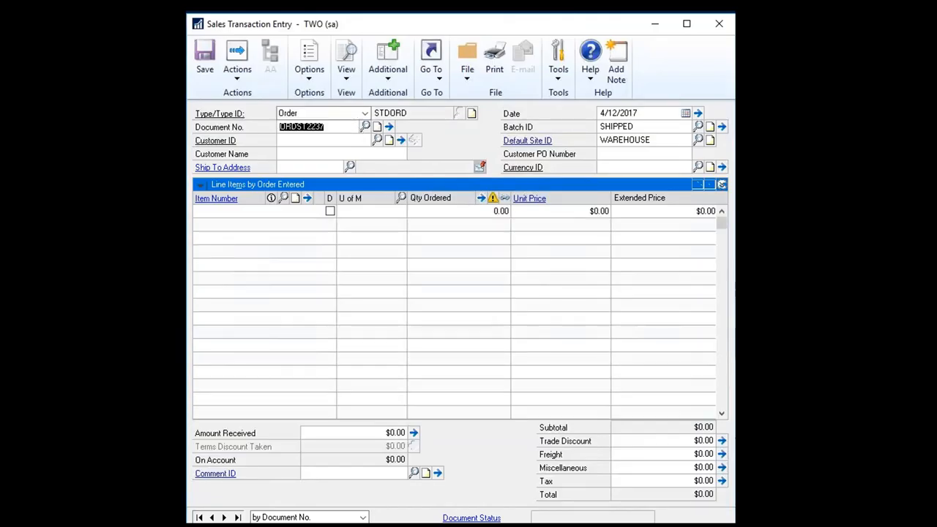
# - Load order 505, check its $16.34 freight and tracking number, then save it
pyautogui.write('505')
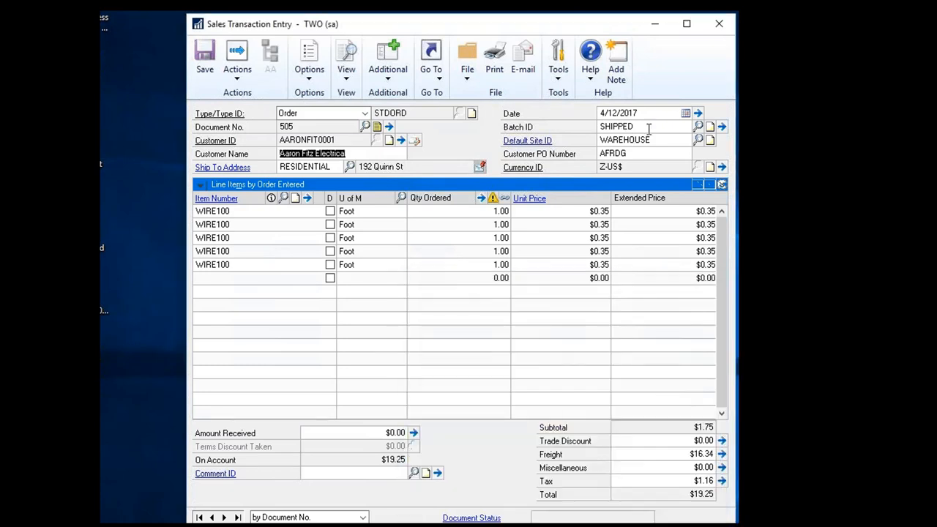
pyautogui.moveTo(683, 454)
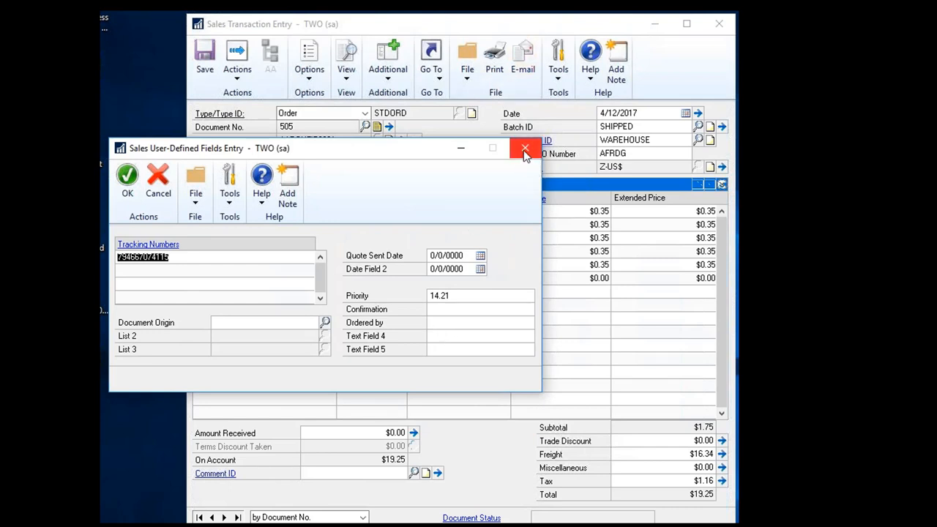
pyautogui.click(524, 149)
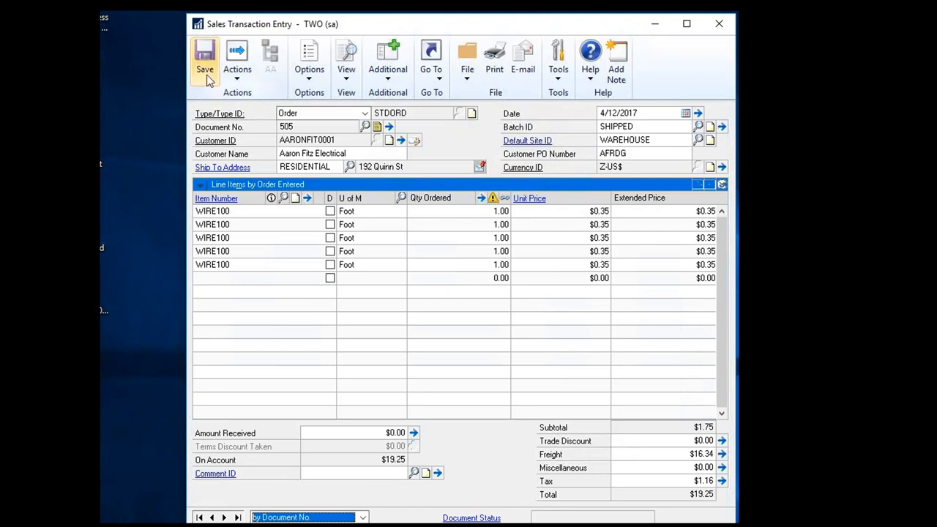
pyautogui.click(205, 63)
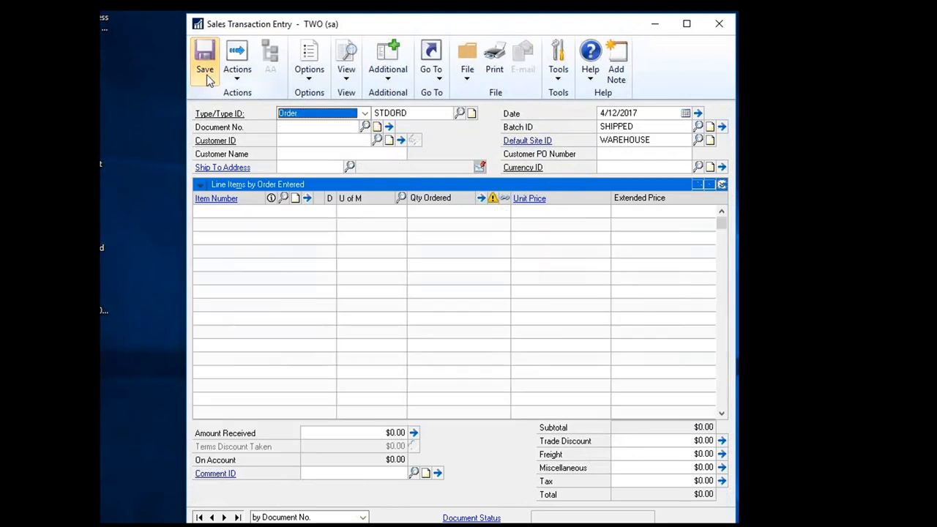